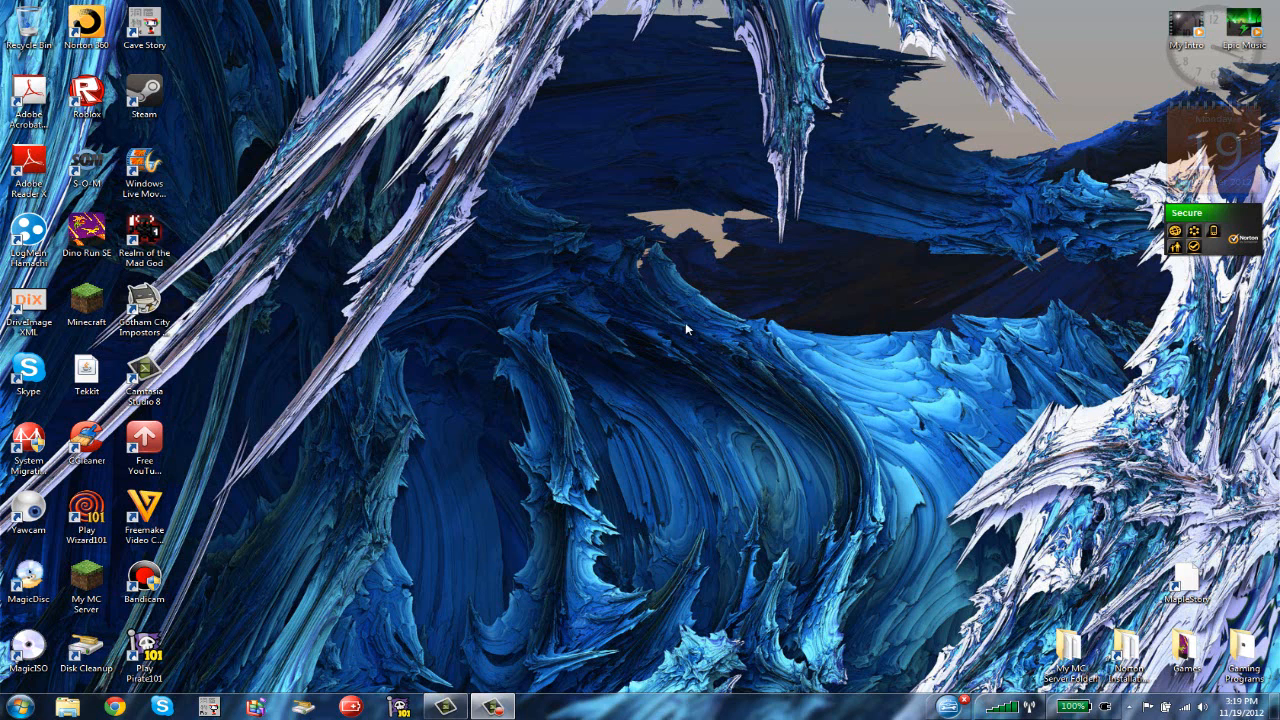
pyautogui.moveTo(520, 348)
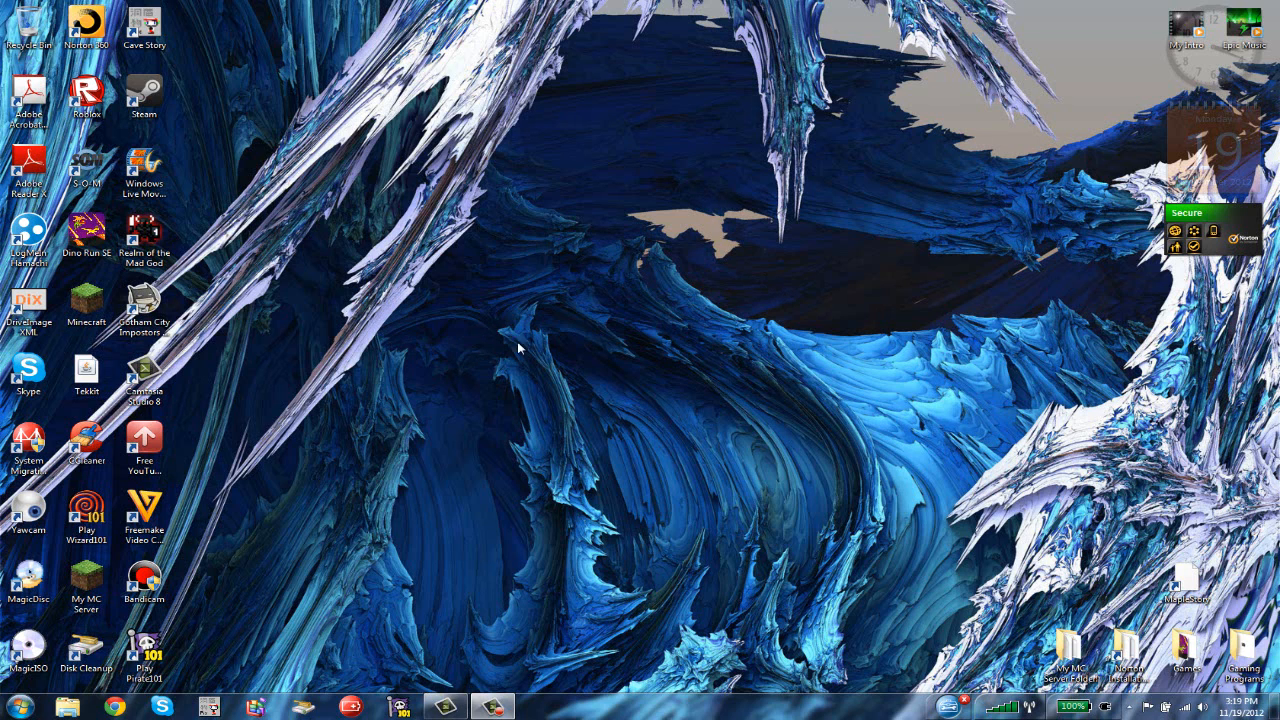
pyautogui.moveTo(144, 700)
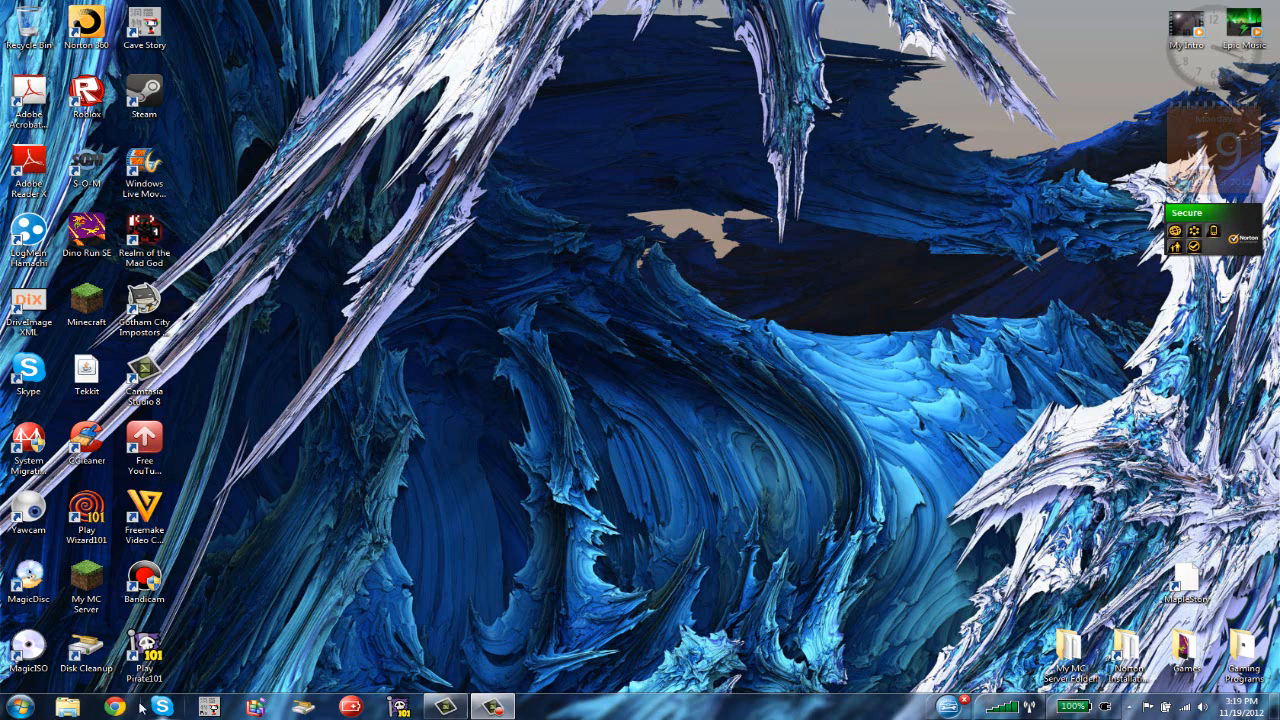
# Launch Google Chrome from the Windows desktop
pyautogui.click(112, 704)
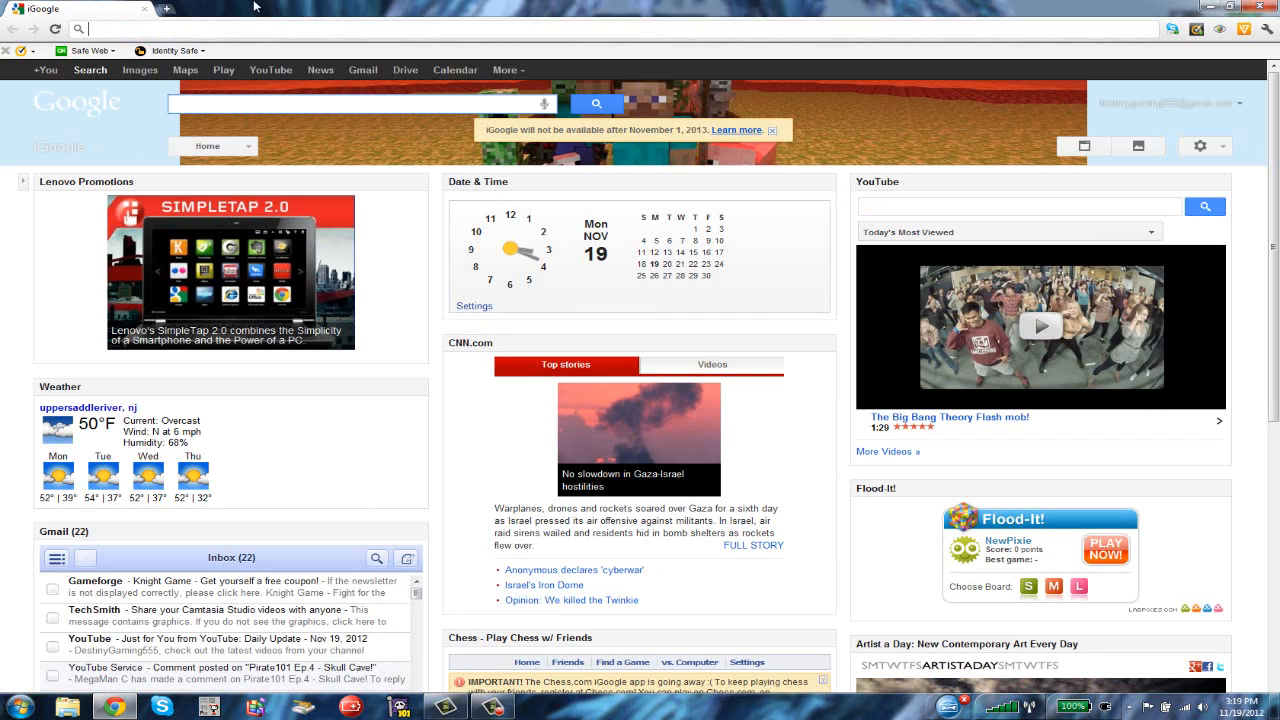
# Navigate to techsmith.com from the address bar
pyautogui.write('techsmith.com')
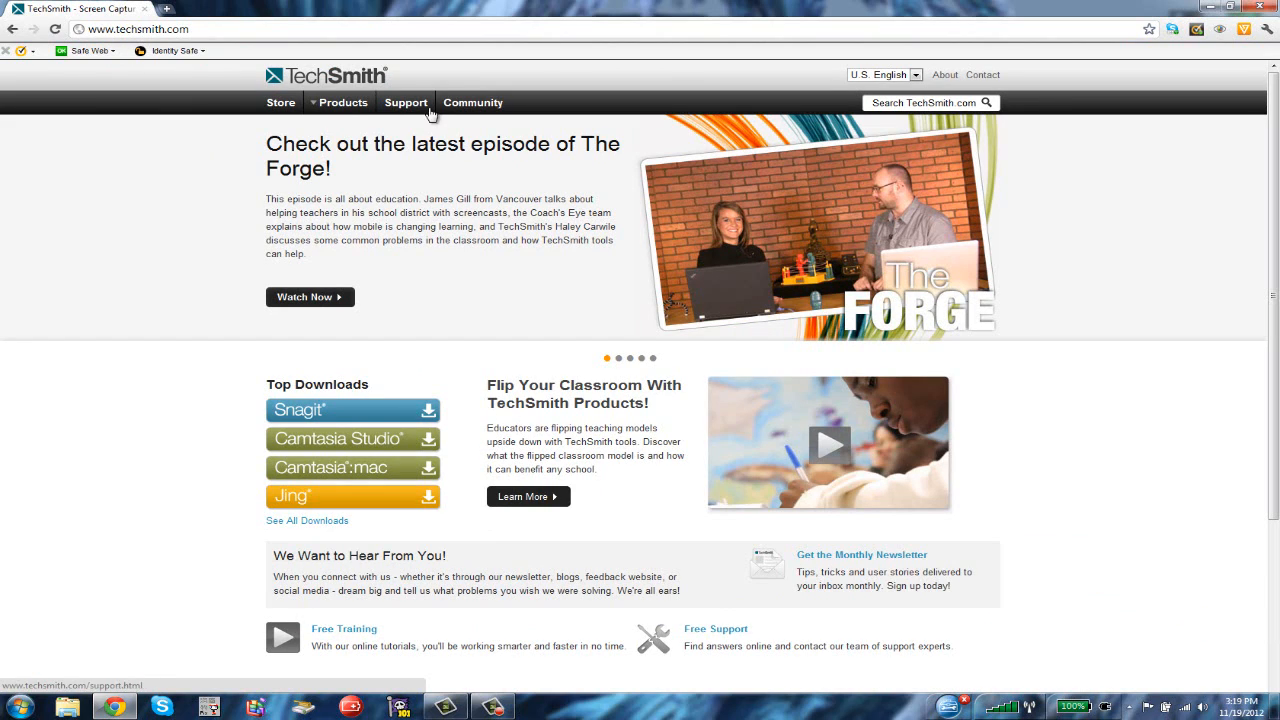
pyautogui.moveTo(268, 384)
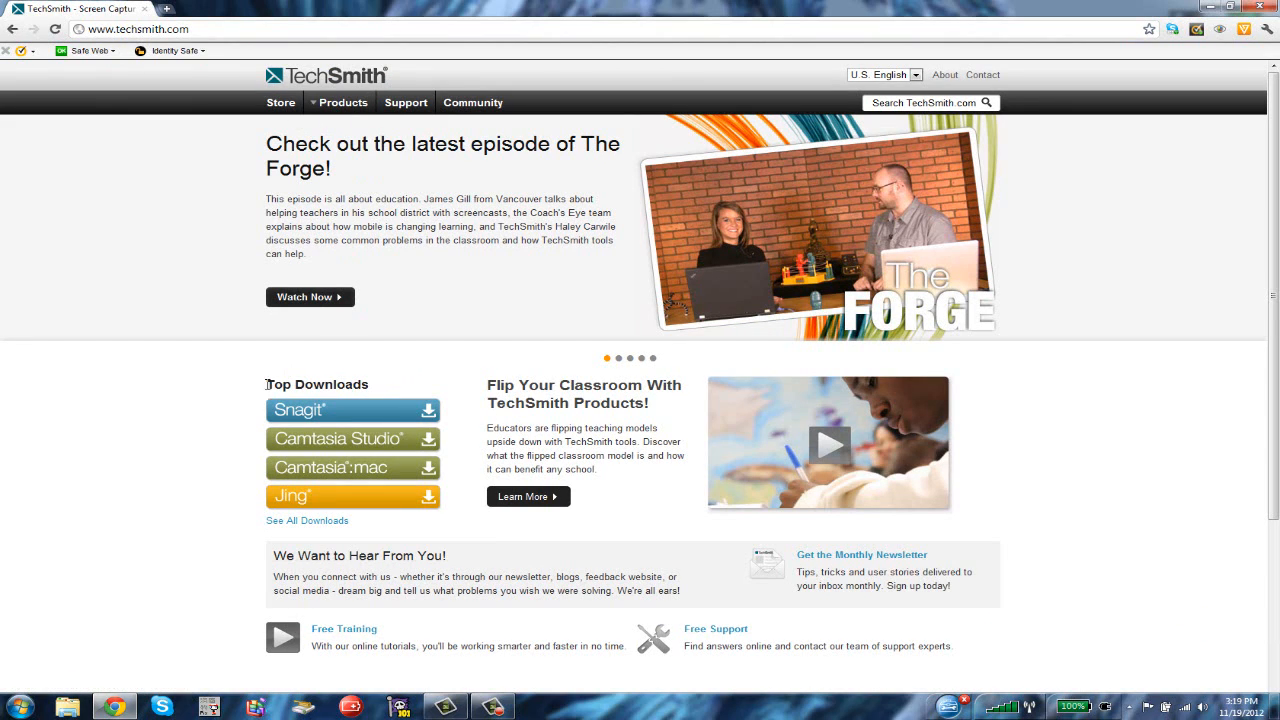
pyautogui.moveTo(268, 442)
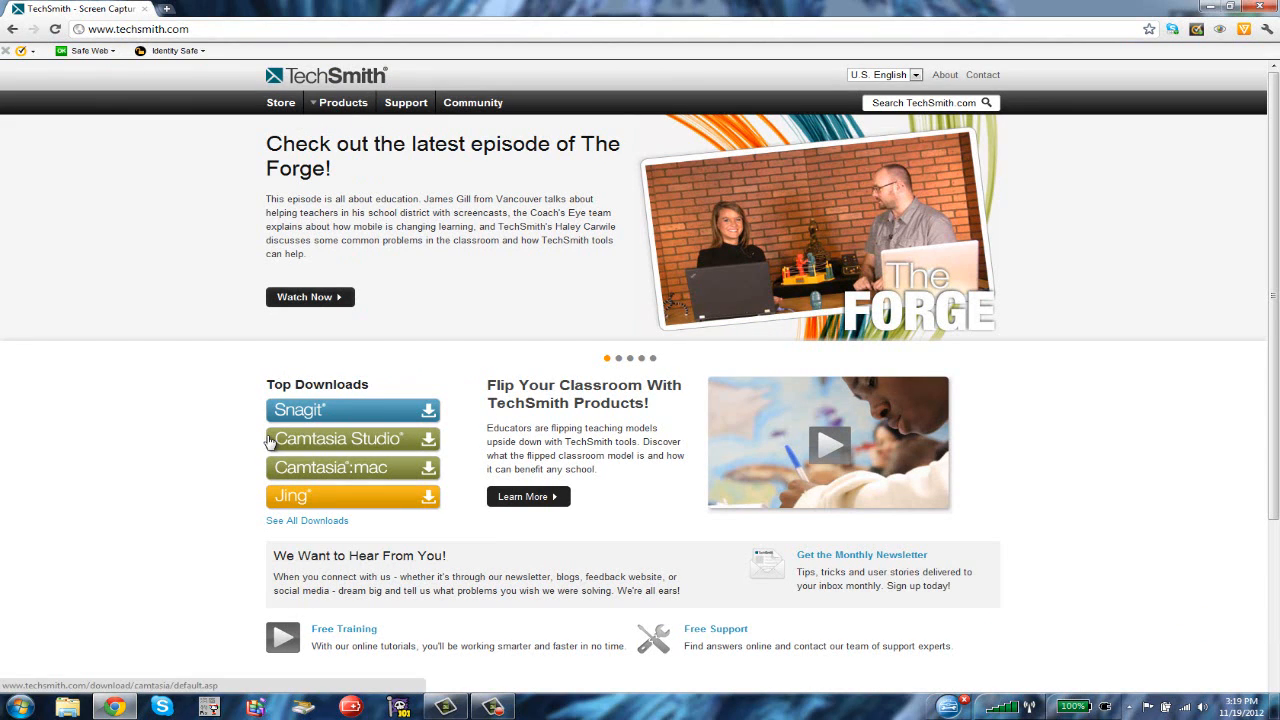
pyautogui.moveTo(270, 472)
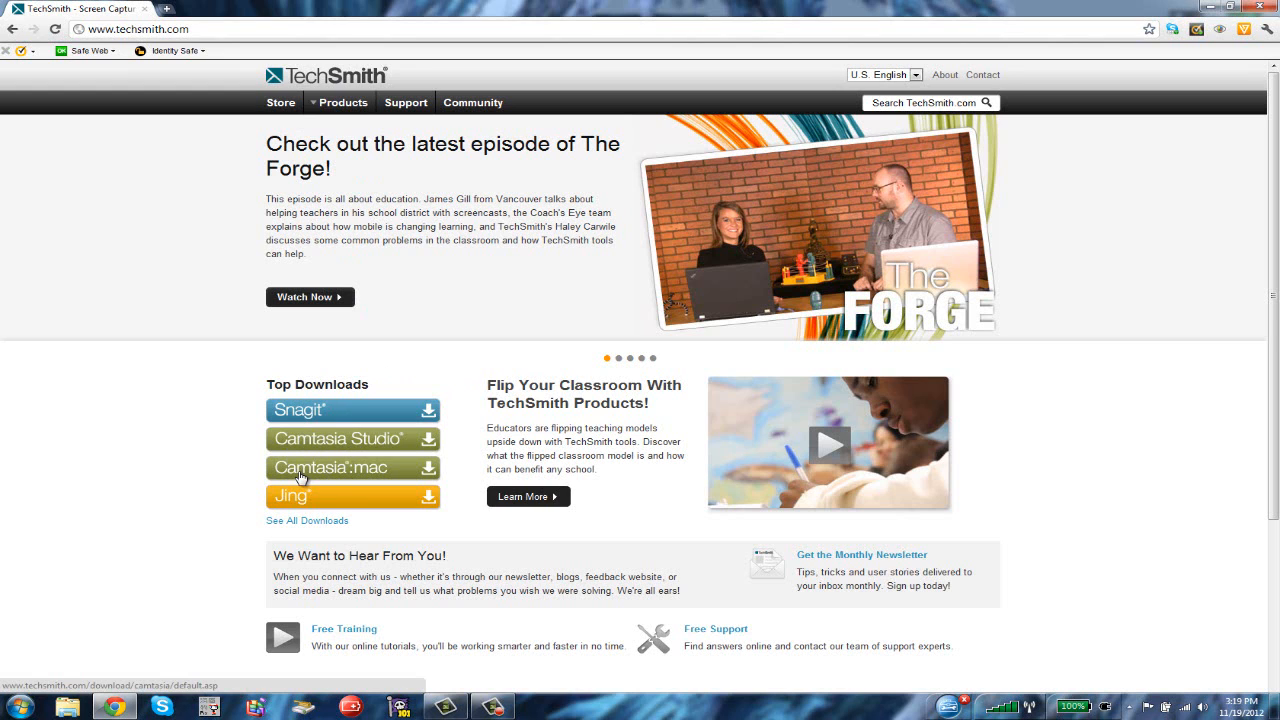
# Go to the Camtasia Studio product page under Top Downloads and start its free trial
pyautogui.click(340, 440)
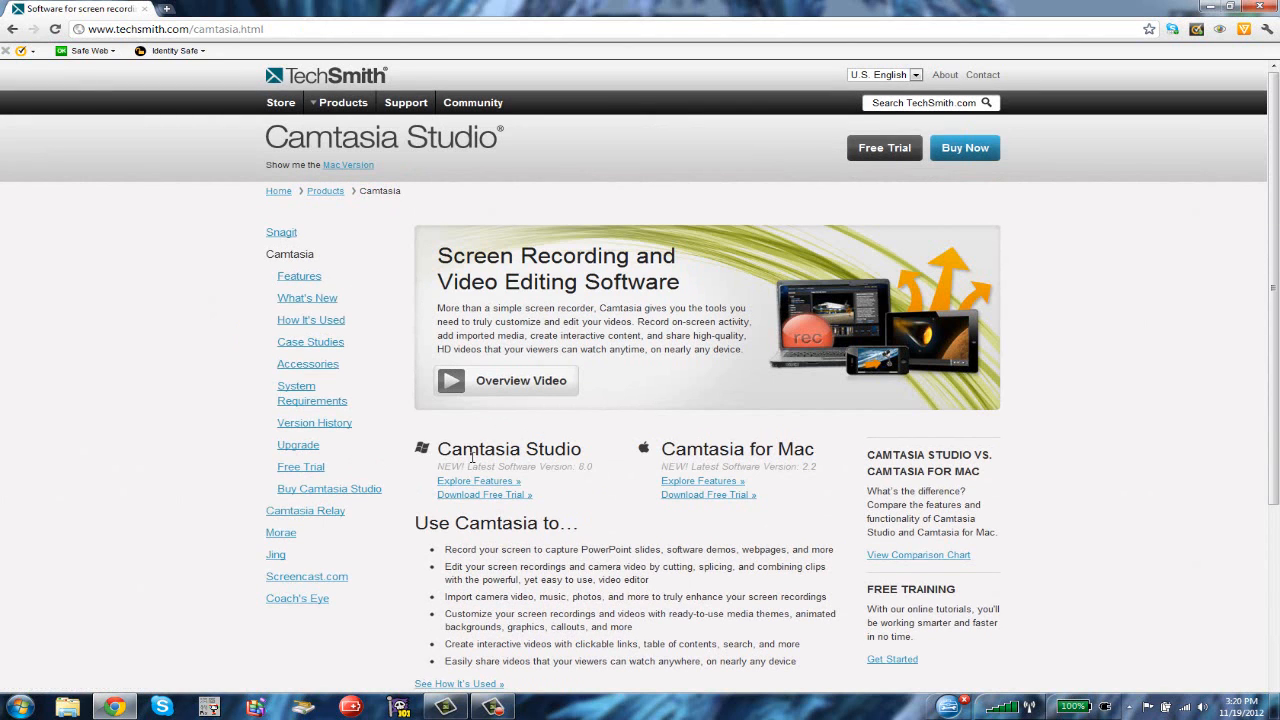
pyautogui.moveTo(434, 500)
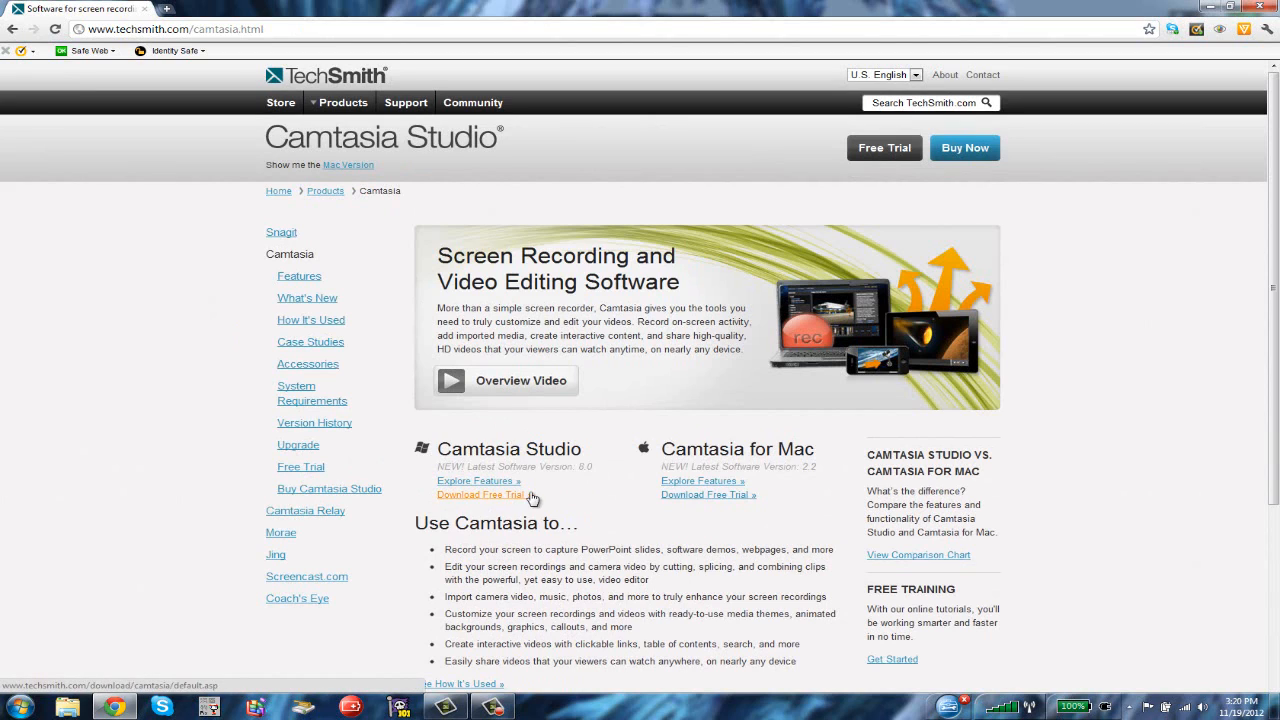
pyautogui.click(964, 148)
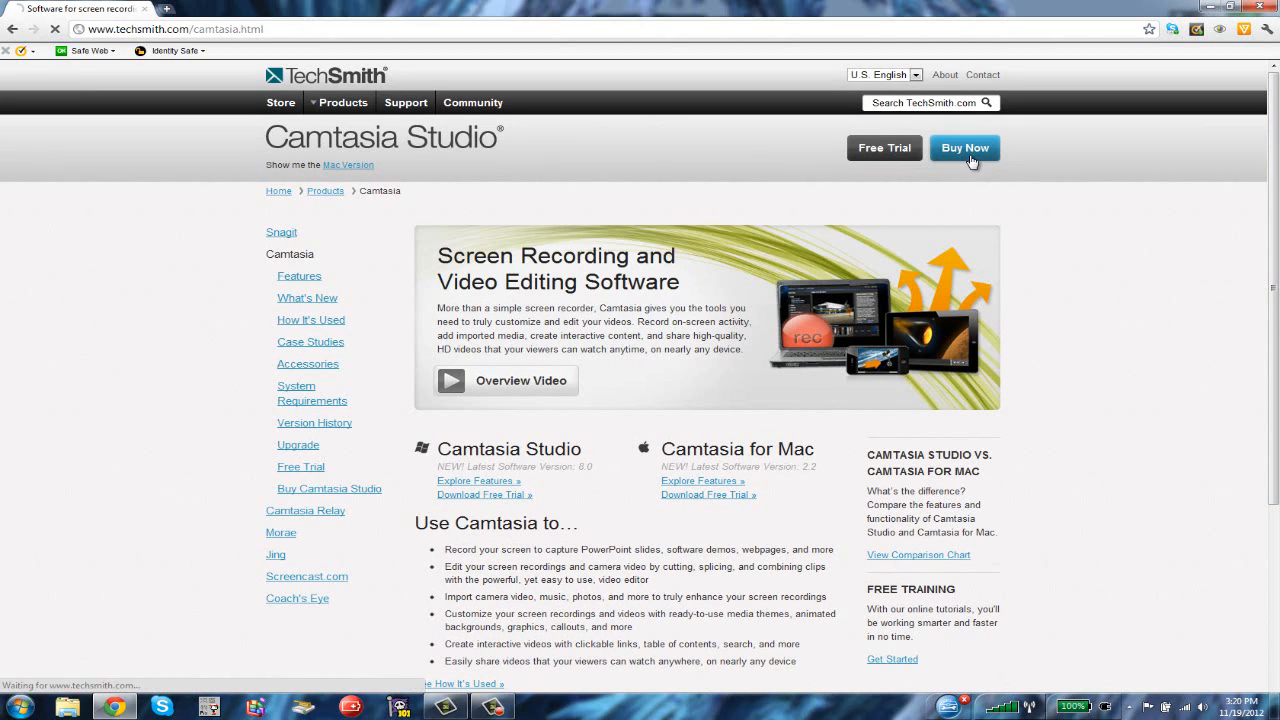
pyautogui.click(964, 148)
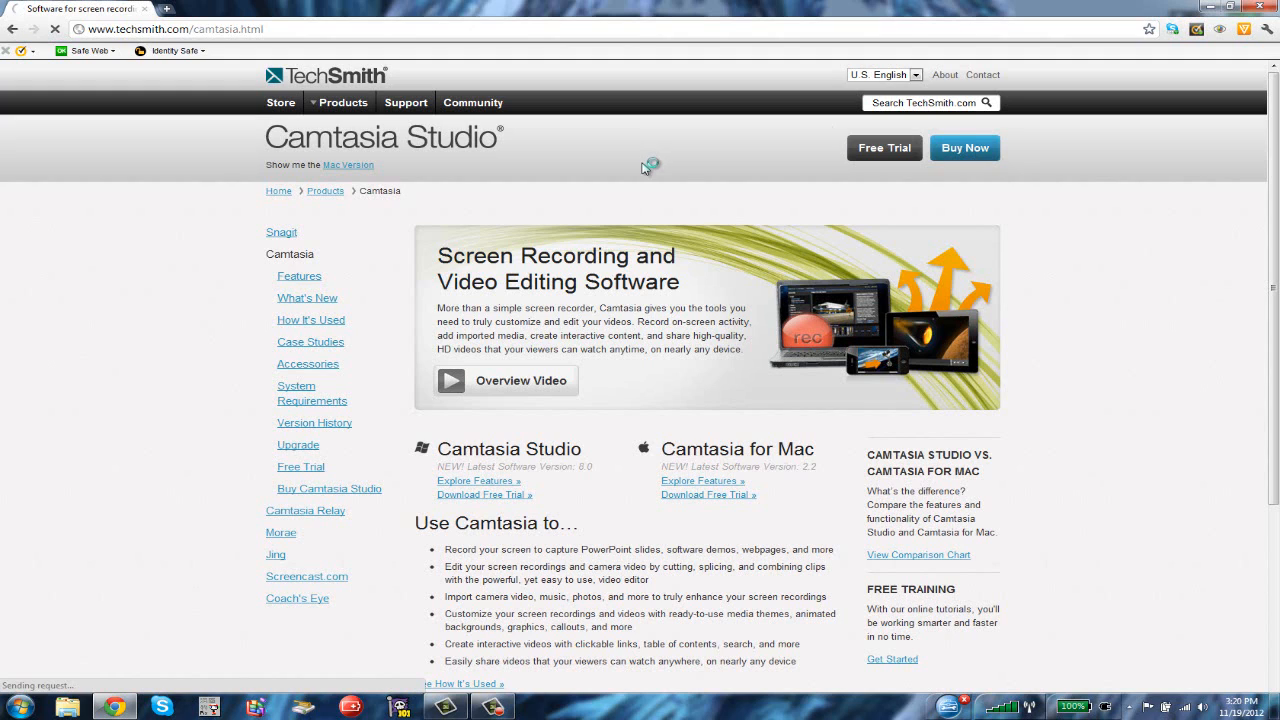
pyautogui.moveTo(748, 206)
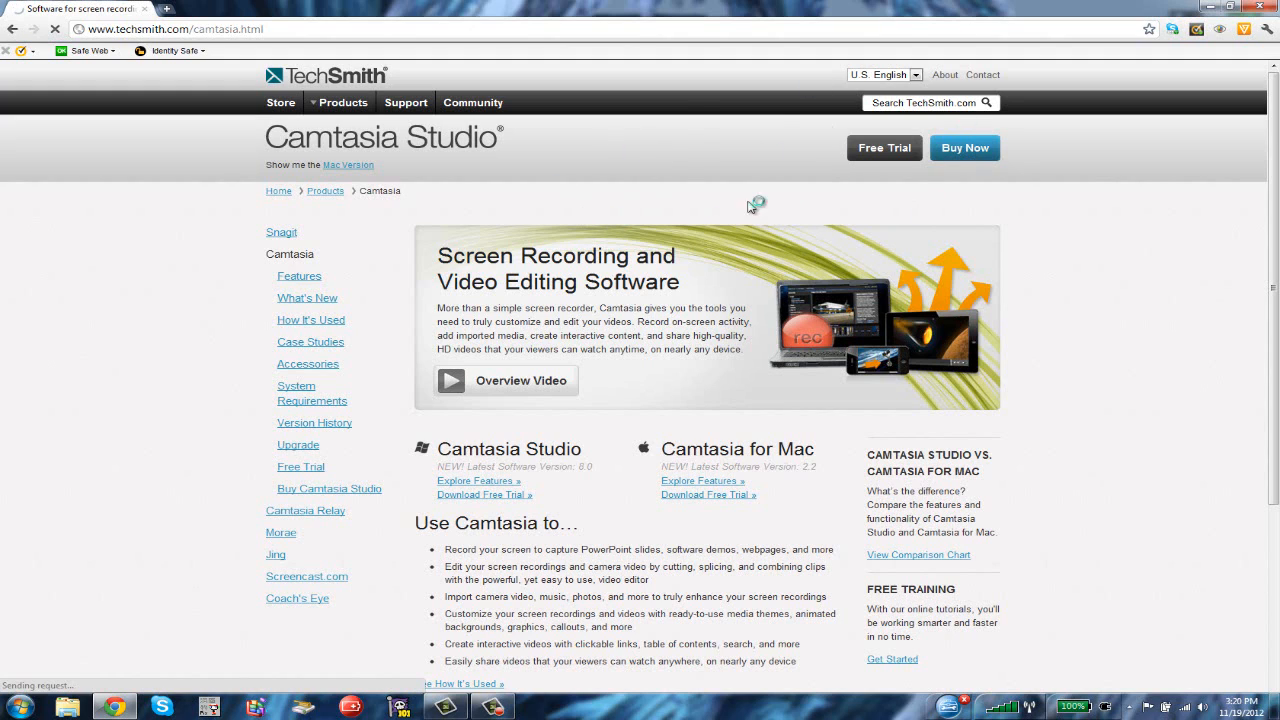
pyautogui.moveTo(564, 160)
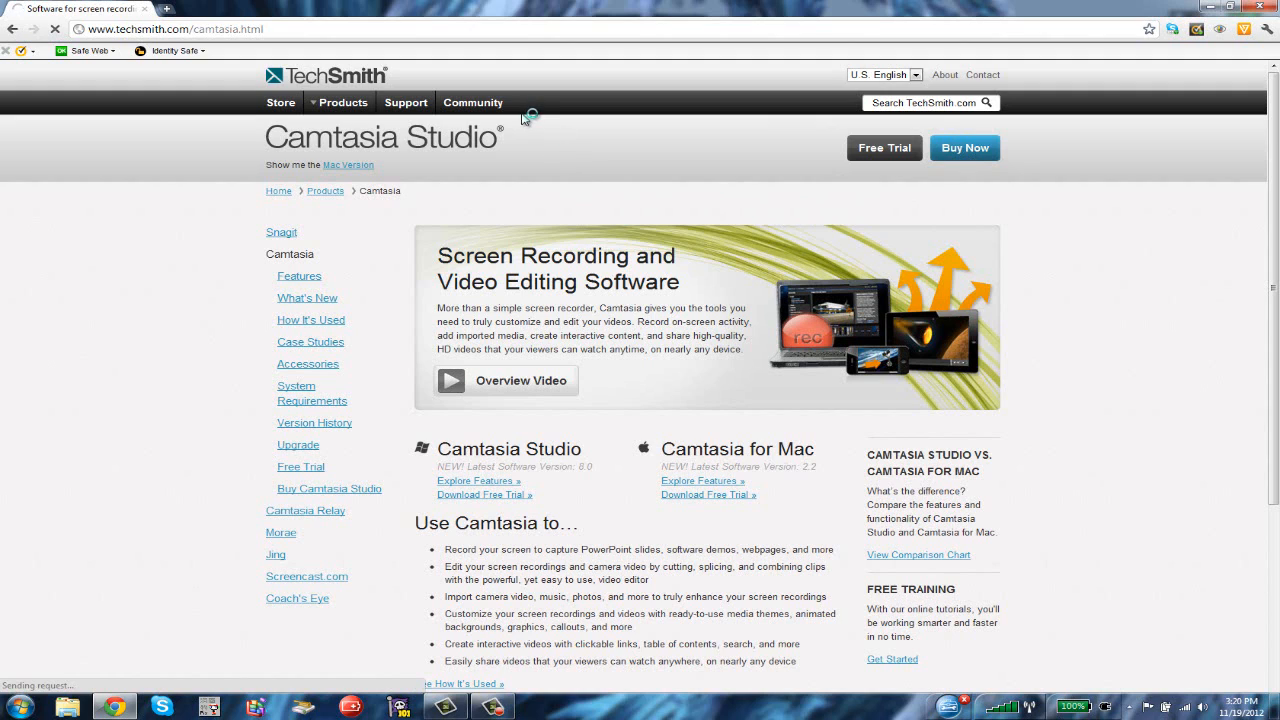
pyautogui.moveTo(708, 204)
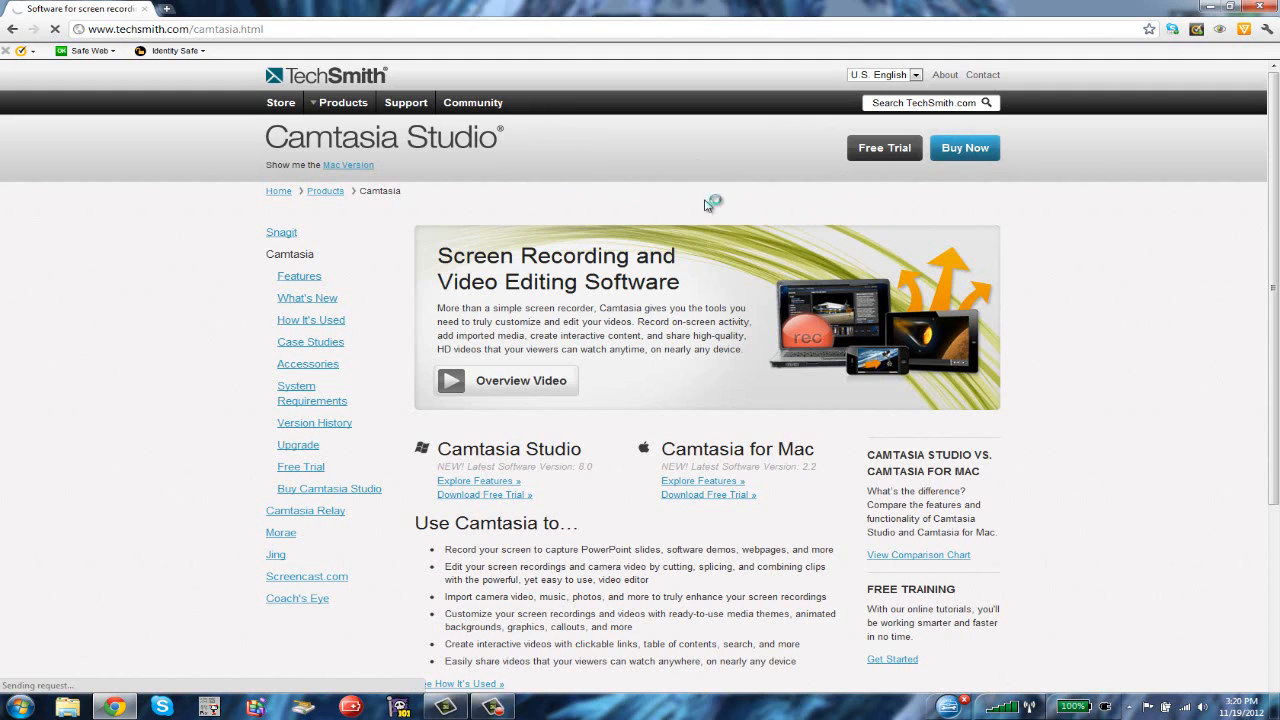
pyautogui.moveTo(588, 212)
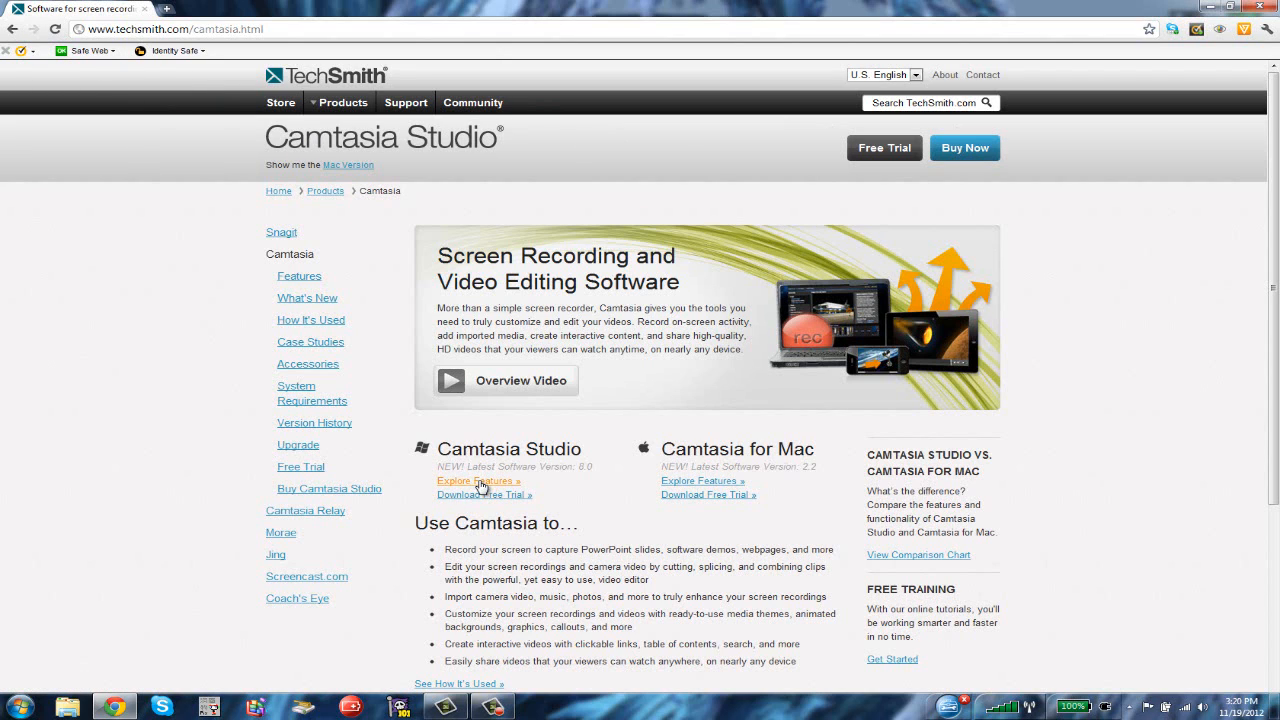
# Reach the Camtasia 30-day free trial download page with Windows and Mac options
pyautogui.click(484, 494)
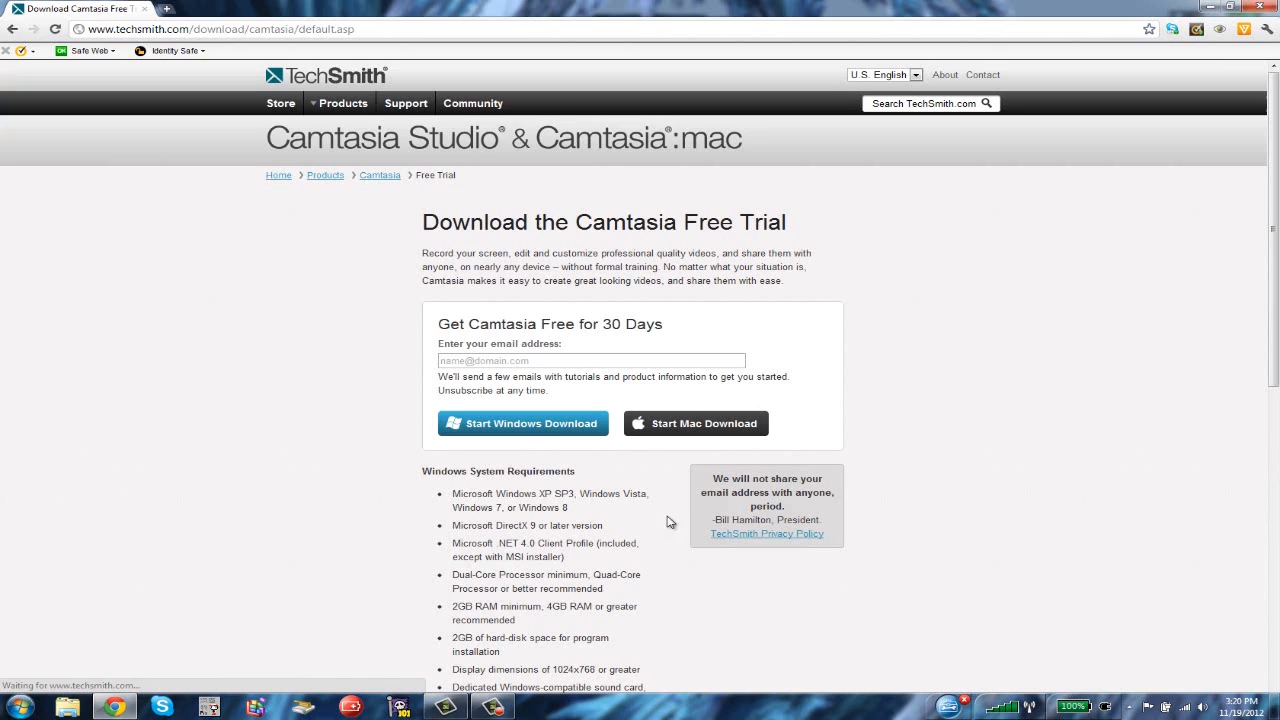
pyautogui.moveTo(436, 324); pyautogui.dragTo(650, 324)
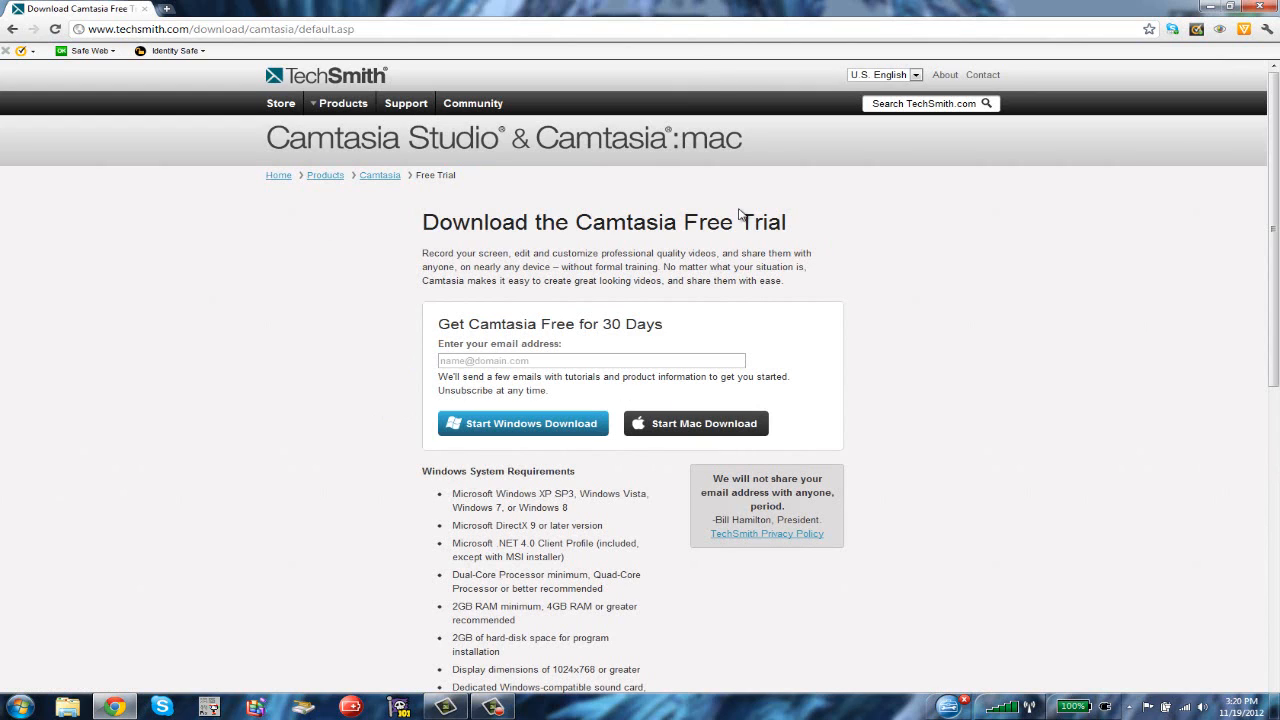
pyautogui.moveTo(1156, 370)
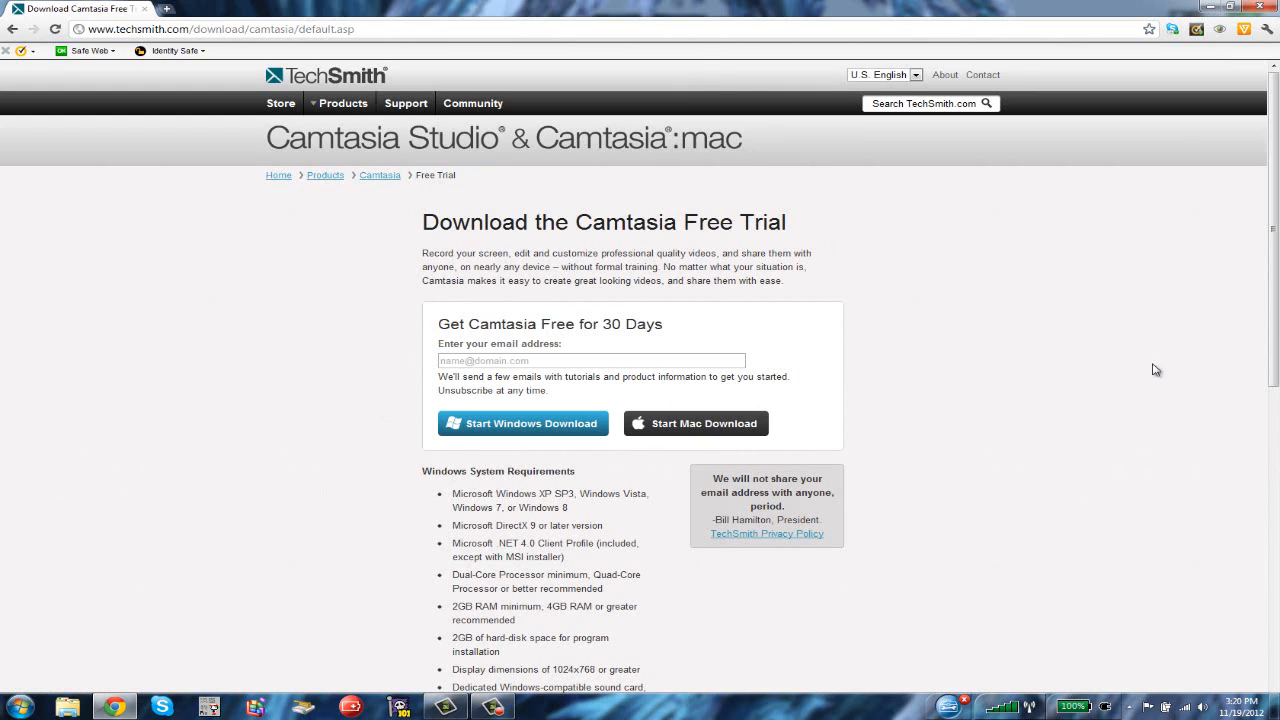
pyautogui.moveTo(632, 384)
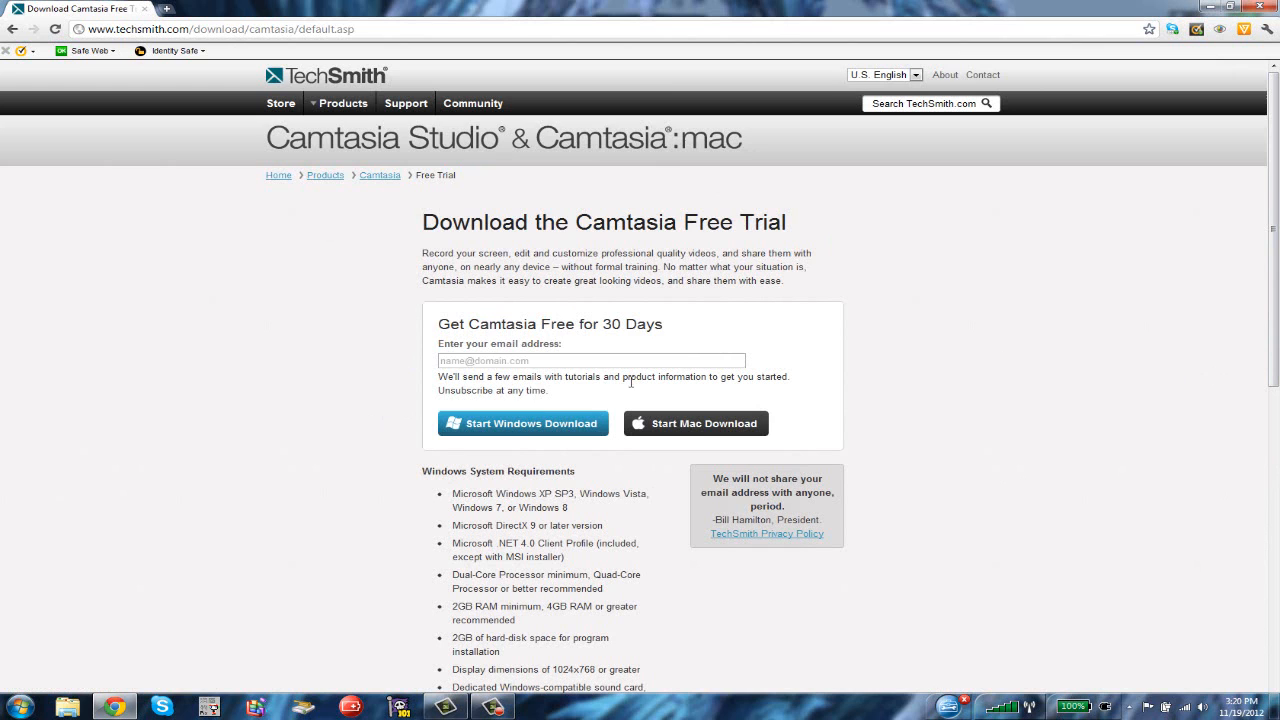
# Scroll the download page down to Camtasia's Windows system requirements
pyautogui.scroll(-3)
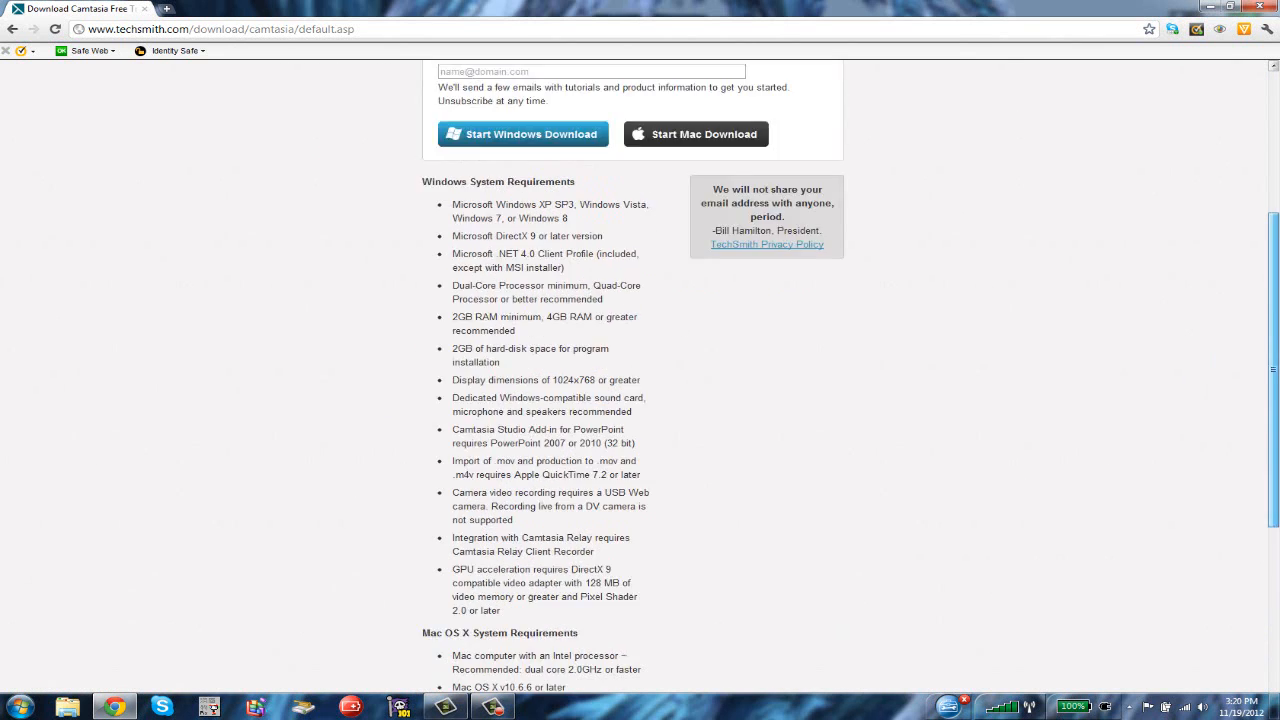
pyautogui.scroll(-3)
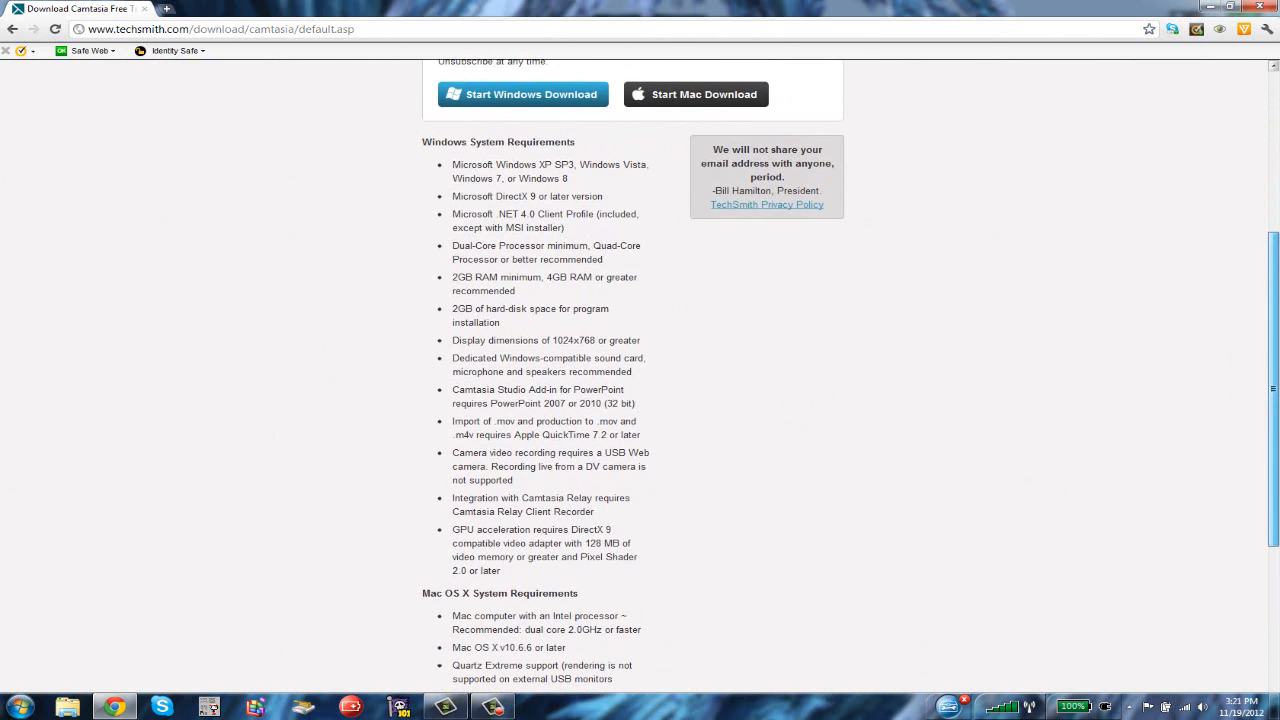
pyautogui.scroll(-3)
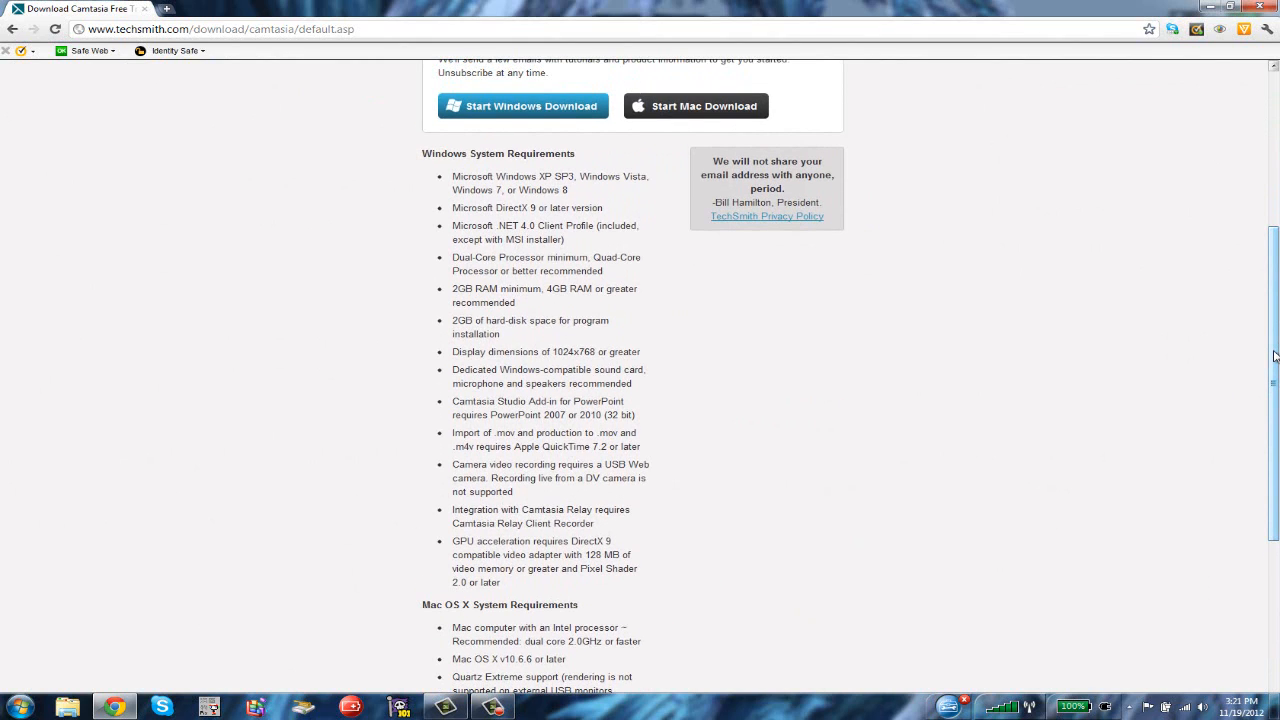
pyautogui.moveTo(1128, 368)
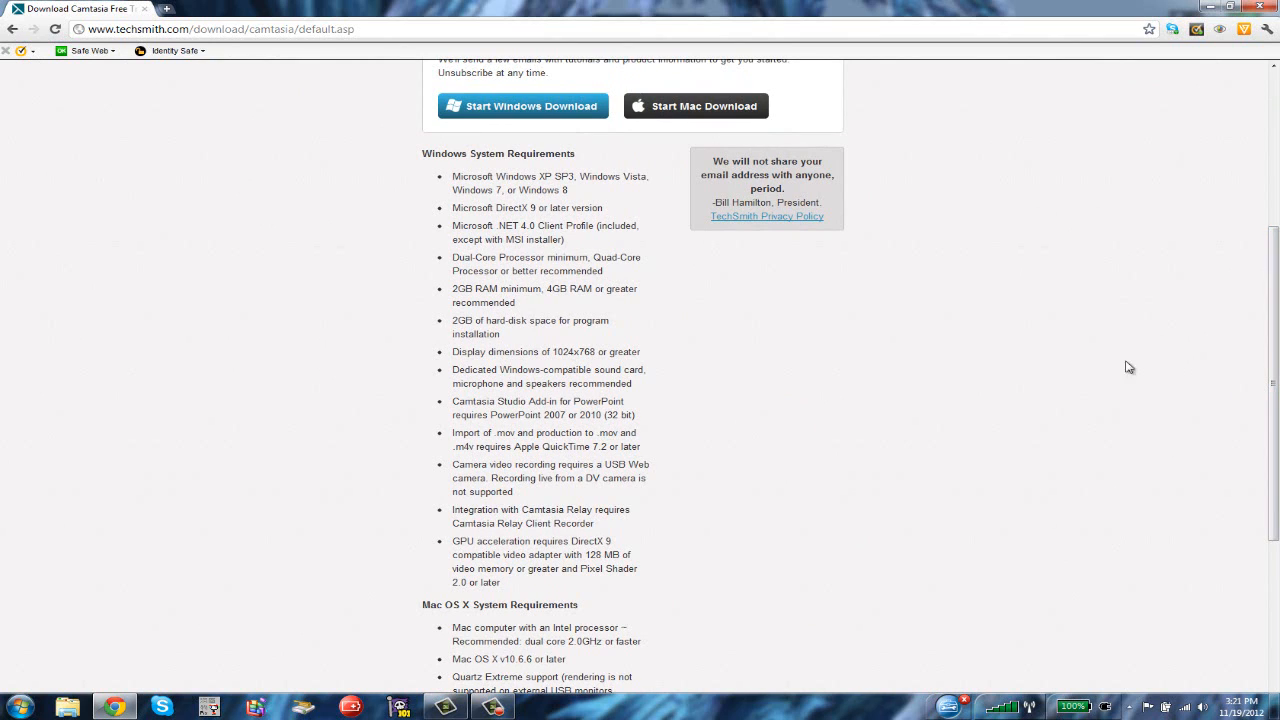
# Check free space on the Windows7_OS (C:) drive in Computer, then return to the Start menu
pyautogui.click(18, 708)
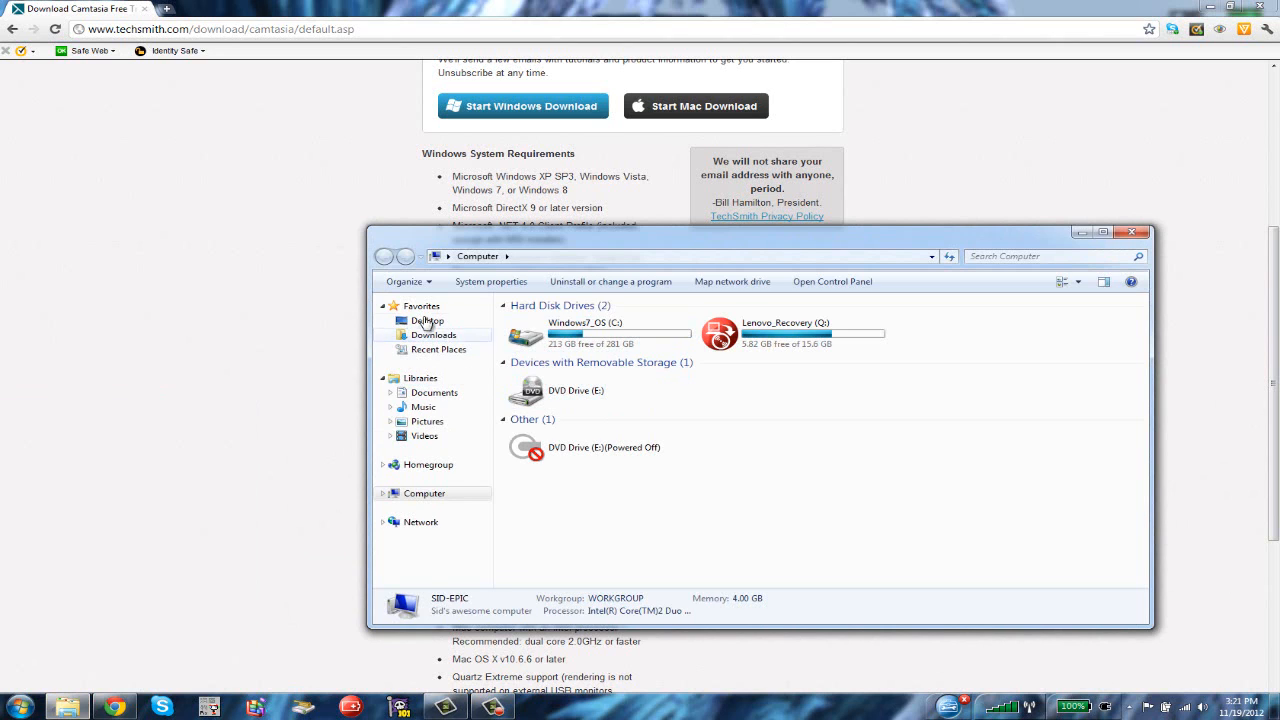
pyautogui.click(592, 330)
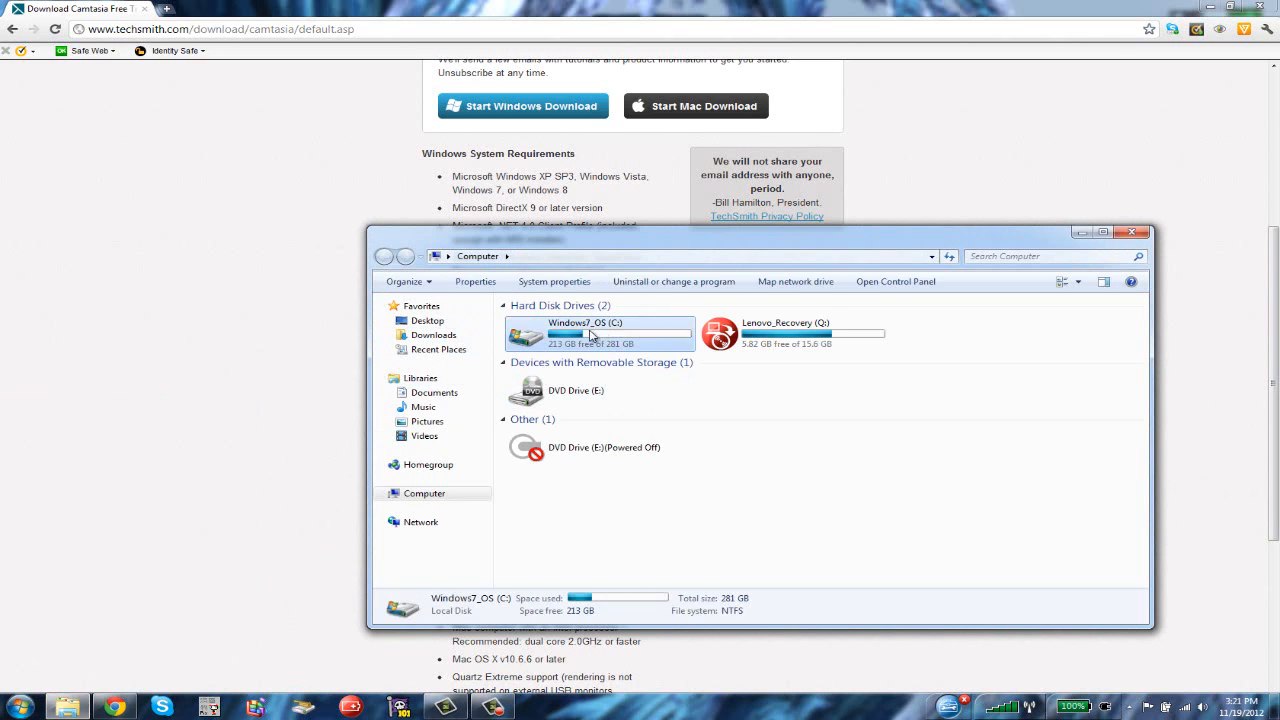
pyautogui.doubleClick(590, 330)
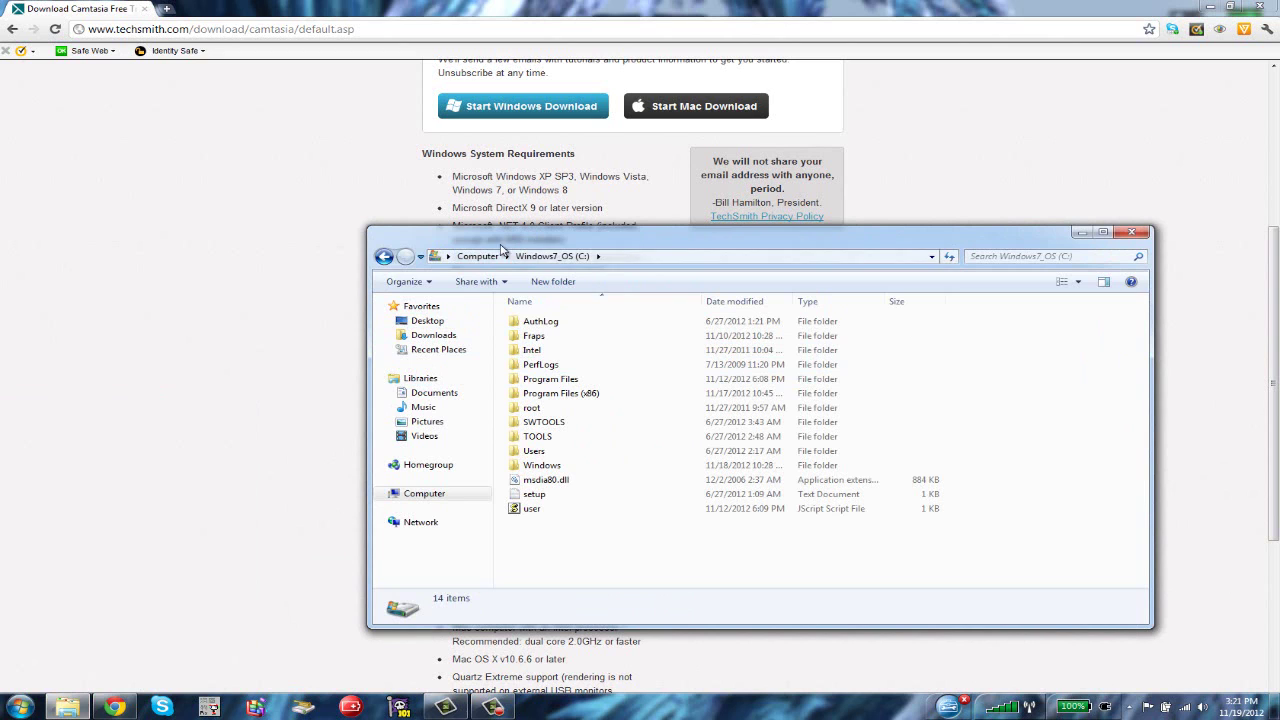
pyautogui.click(1128, 232)
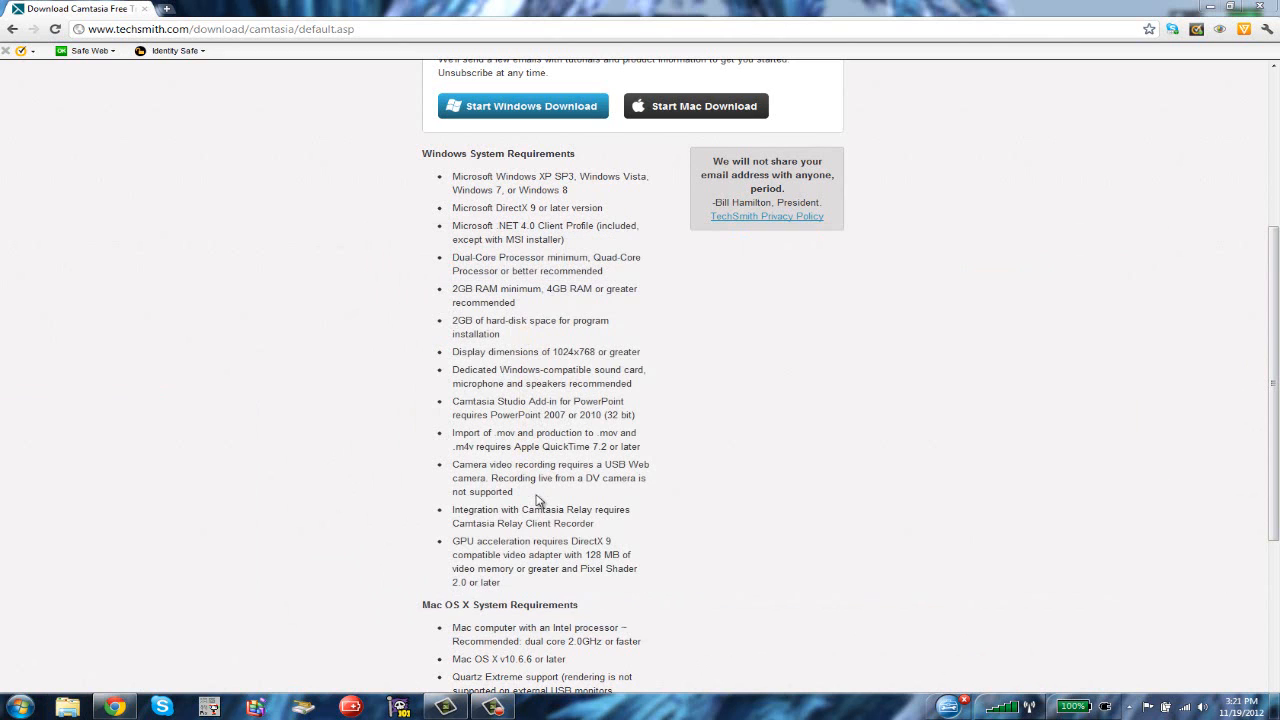
pyautogui.click(18, 706)
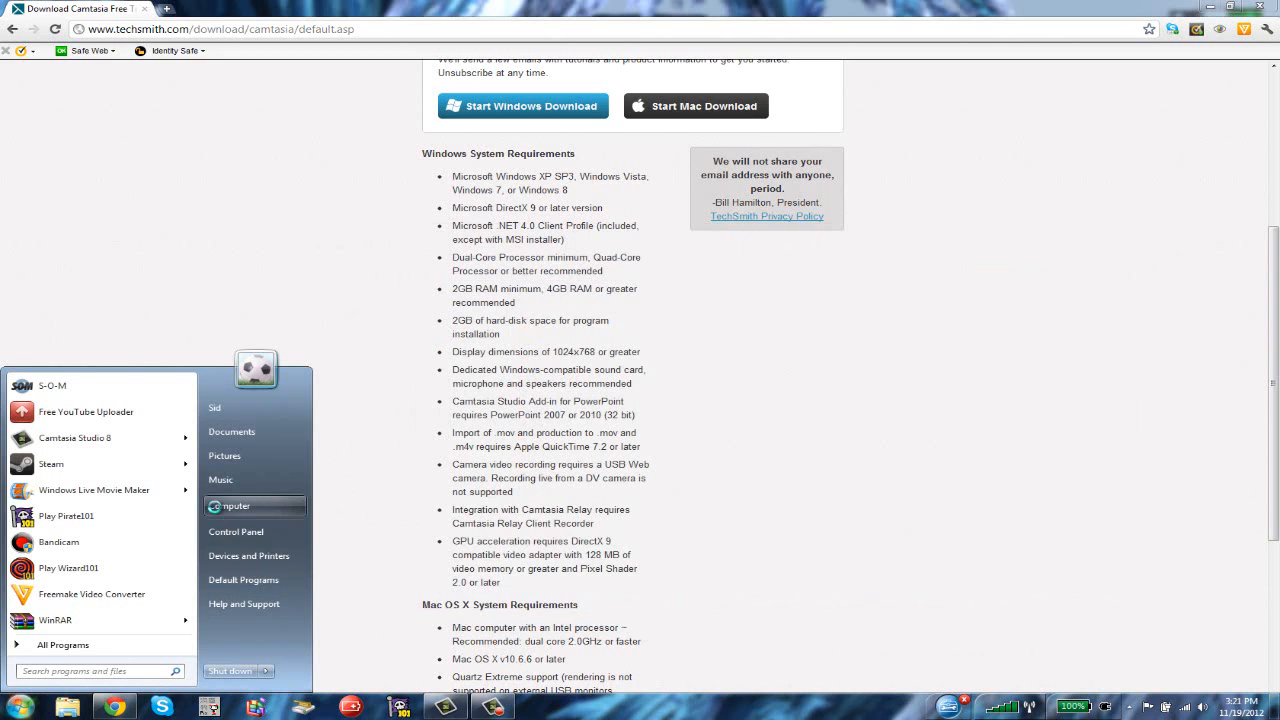
# Review the computer's Windows edition, processor and RAM in System properties, then close it
pyautogui.rightClick(234, 504)
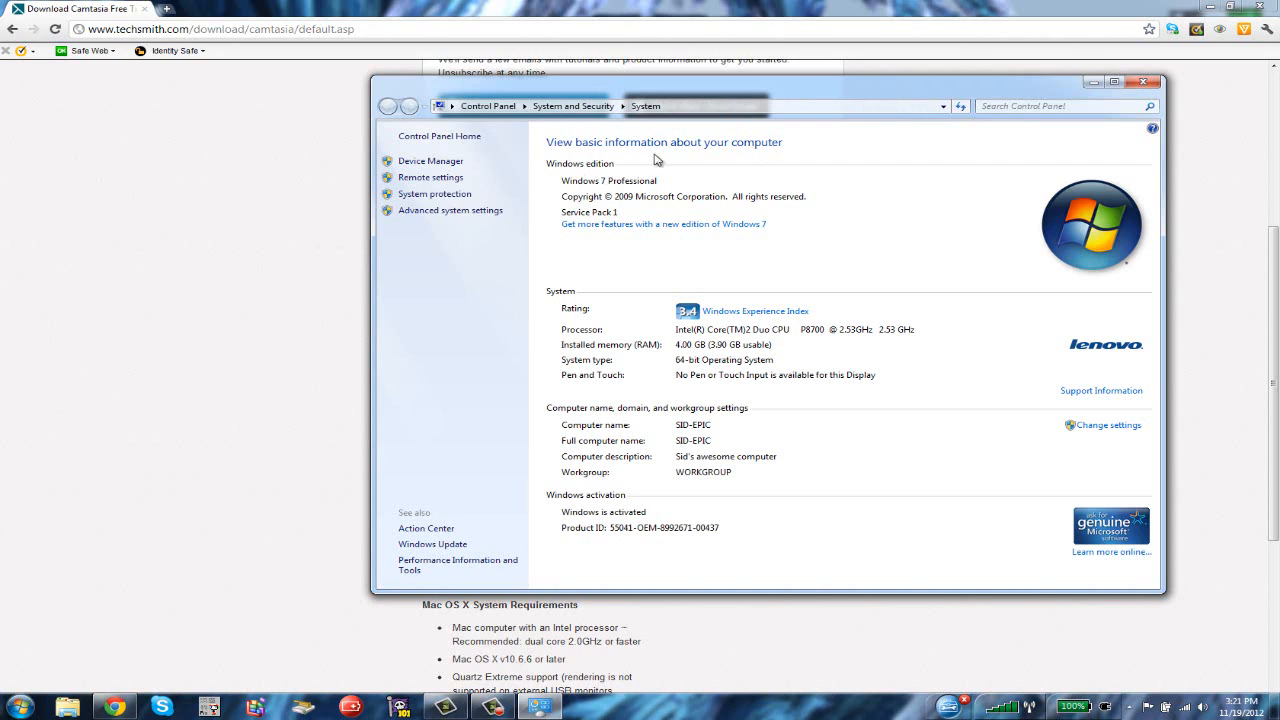
pyautogui.moveTo(590, 206)
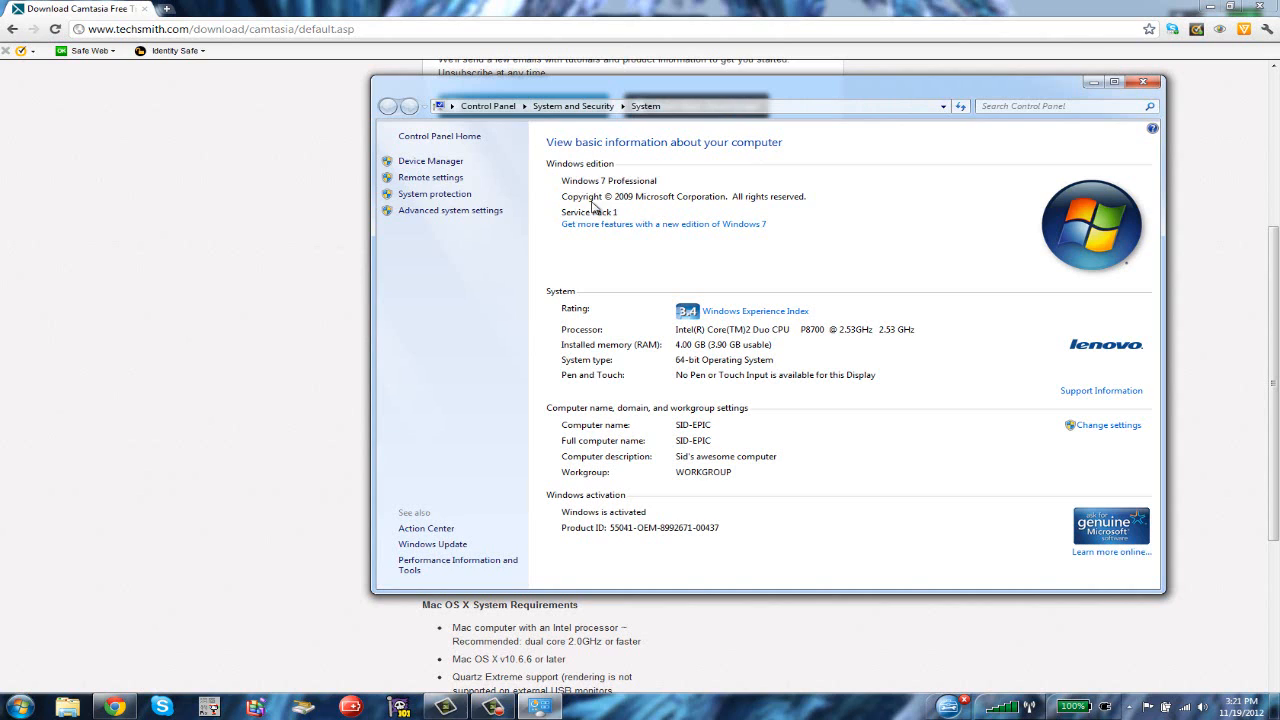
pyautogui.moveTo(688, 292)
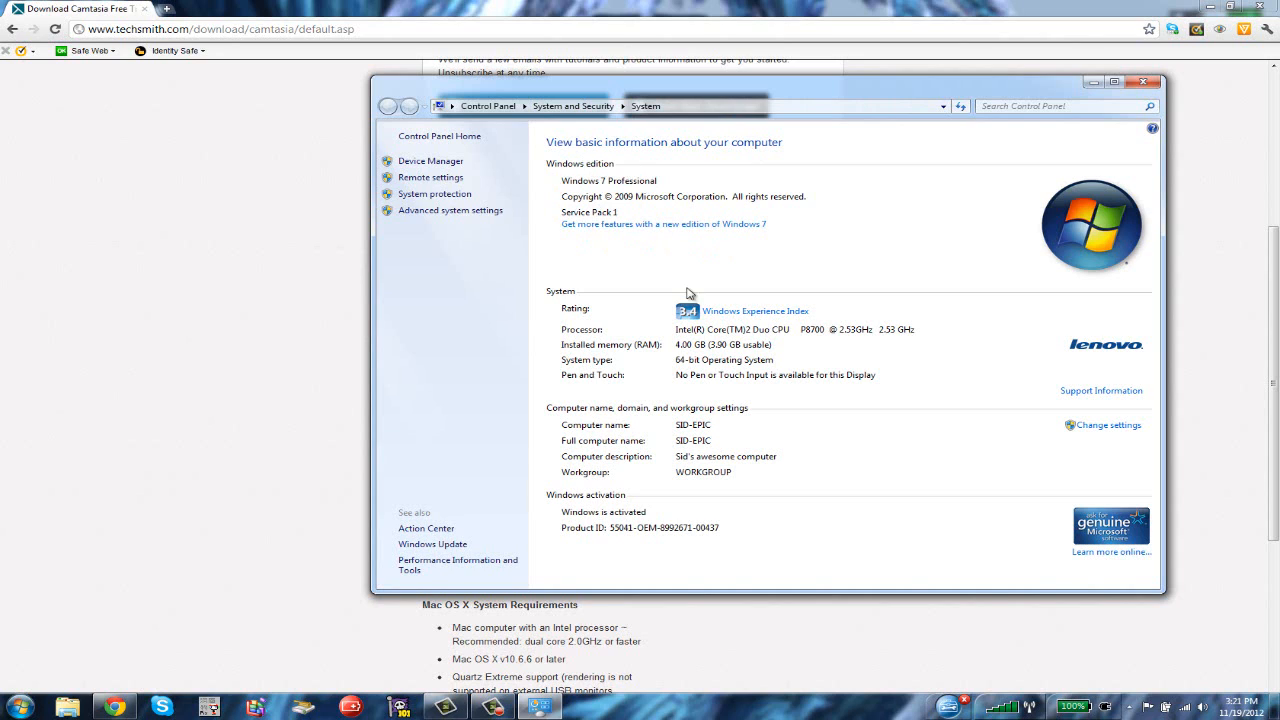
pyautogui.moveTo(1084, 130)
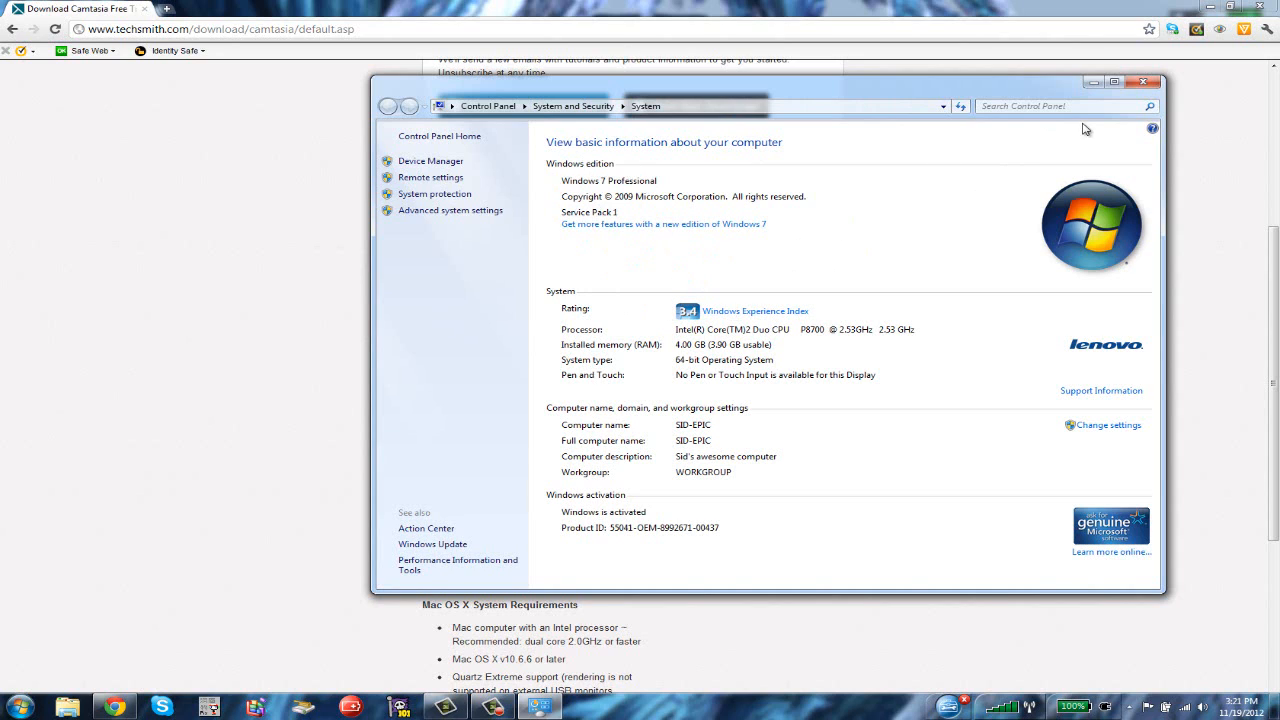
pyautogui.moveTo(1146, 90)
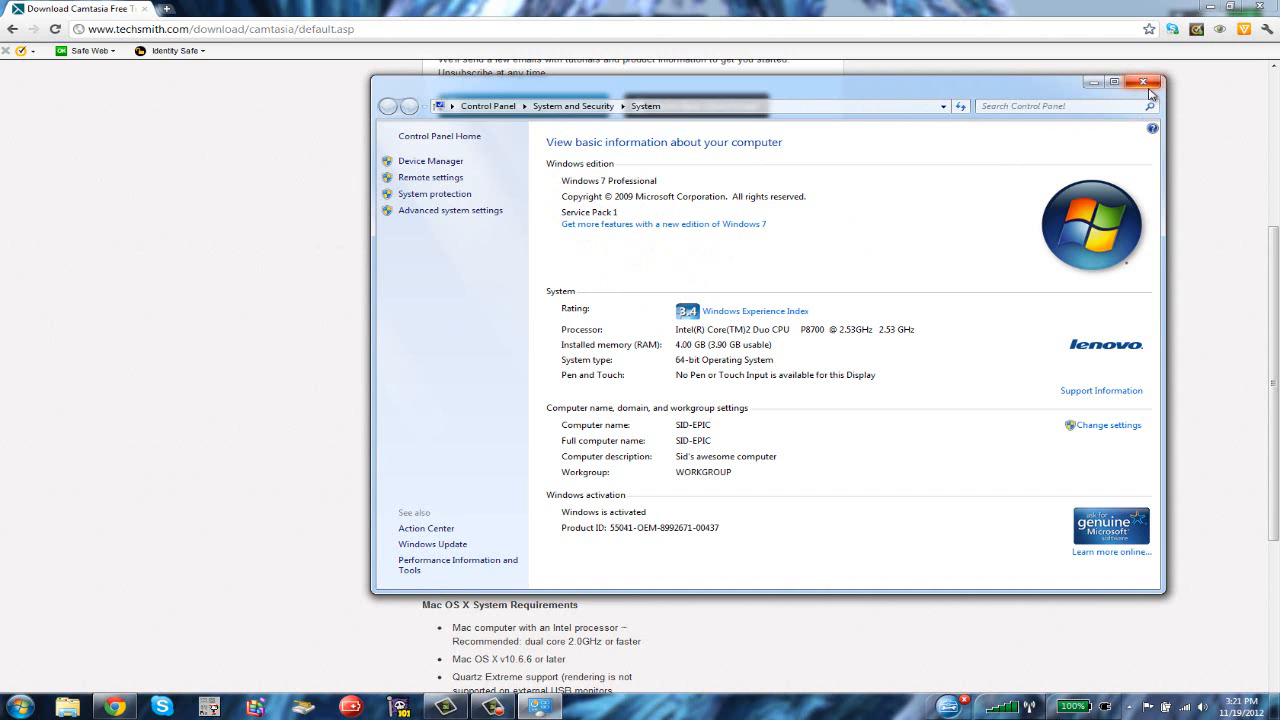
pyautogui.moveTo(1146, 82)
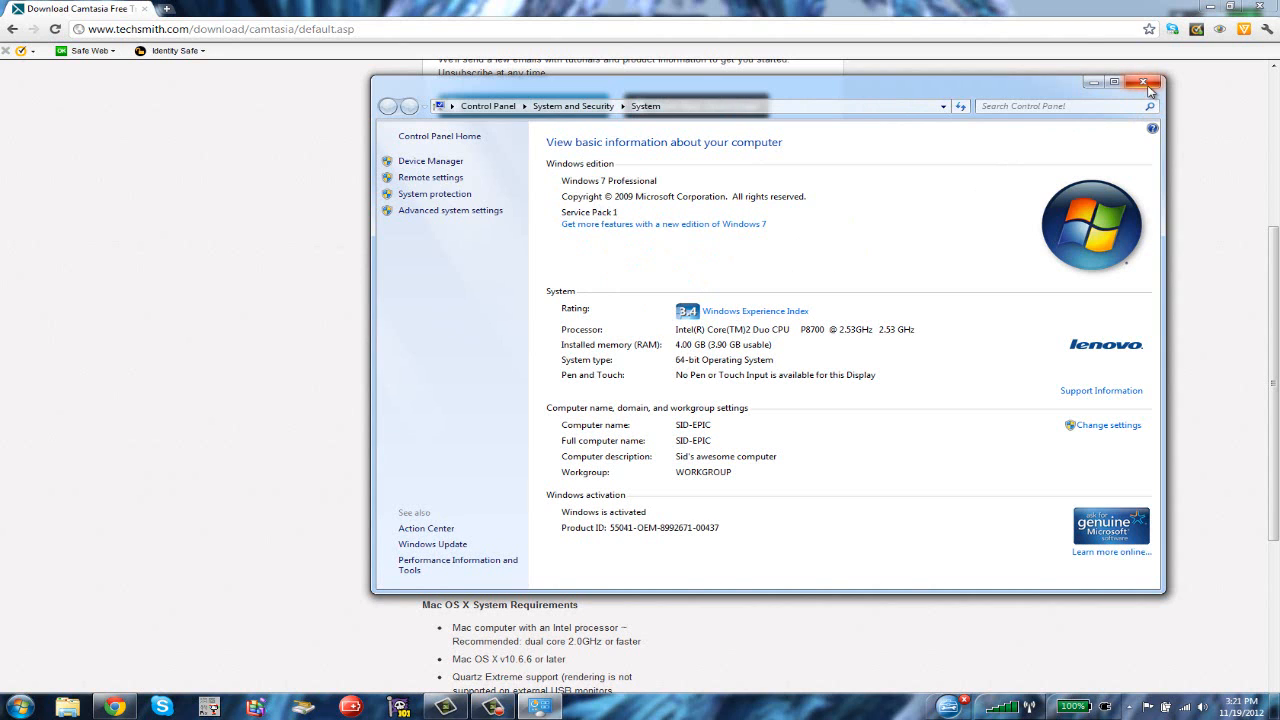
pyautogui.click(1144, 86)
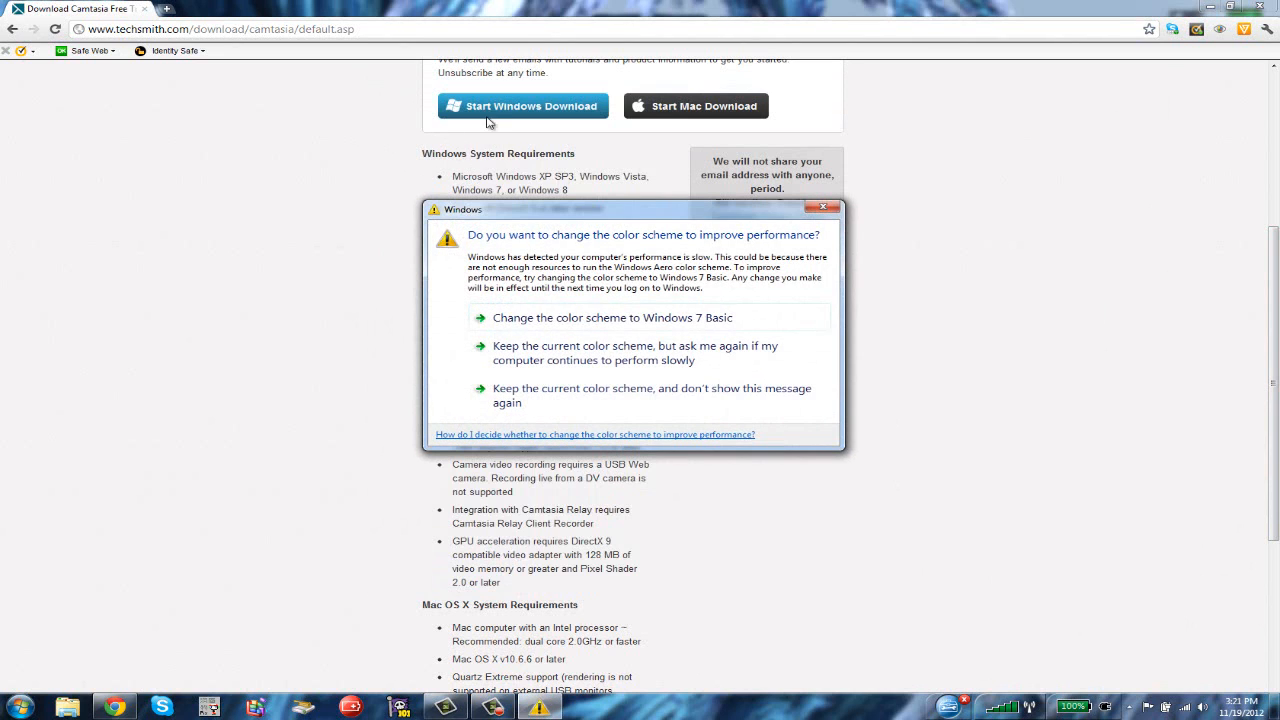
pyautogui.moveTo(668, 396)
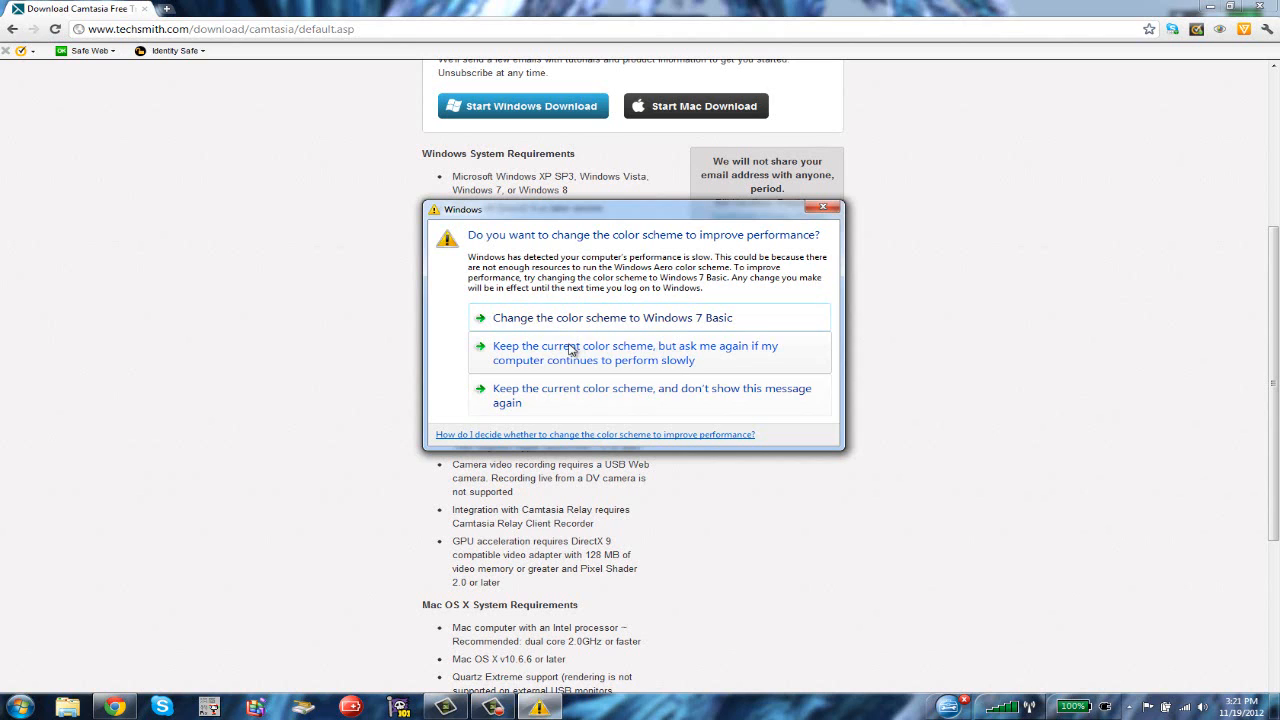
# Keep the current colour scheme for now and re-check the system requirements on the page
pyautogui.click(652, 352)
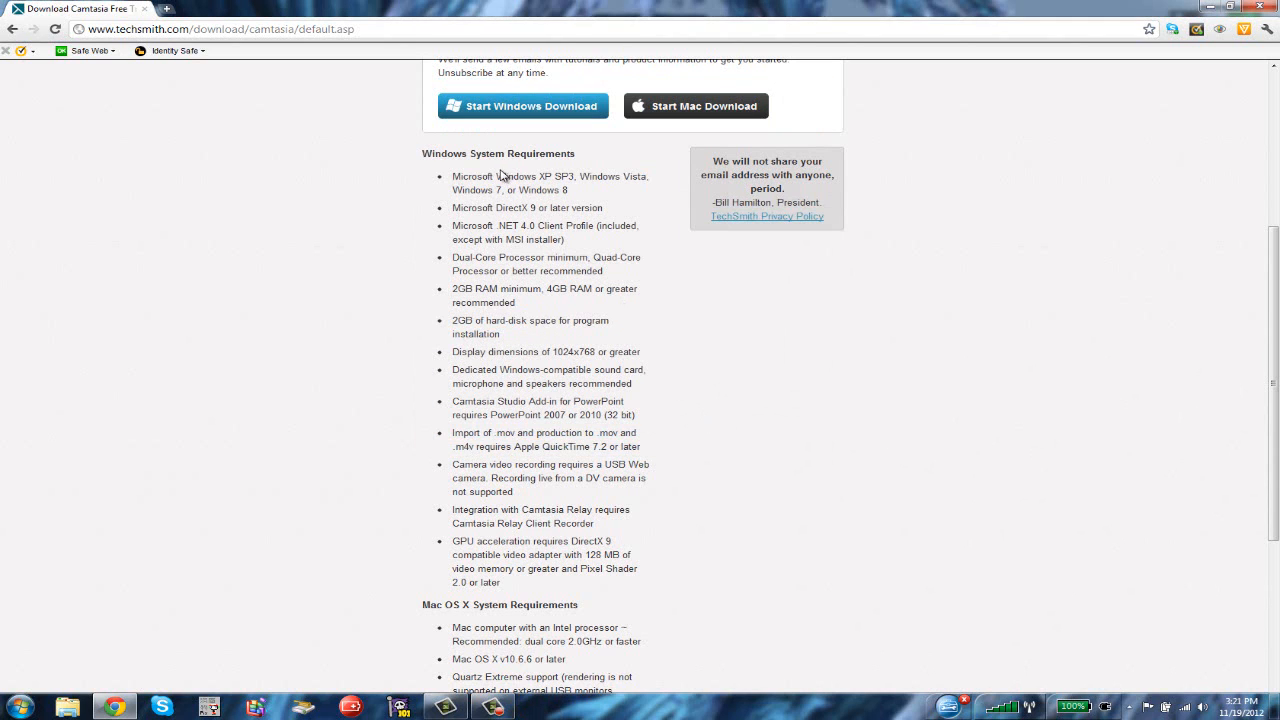
pyautogui.moveTo(520, 388)
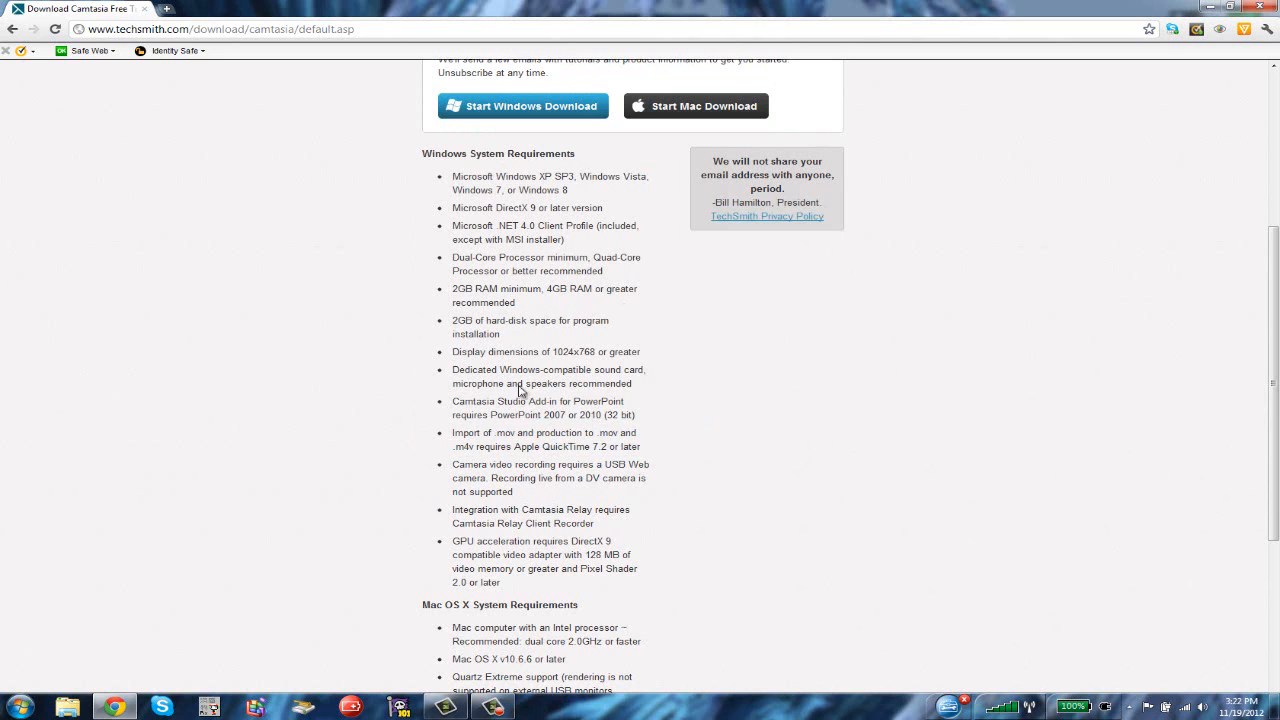
pyautogui.scroll(-3)
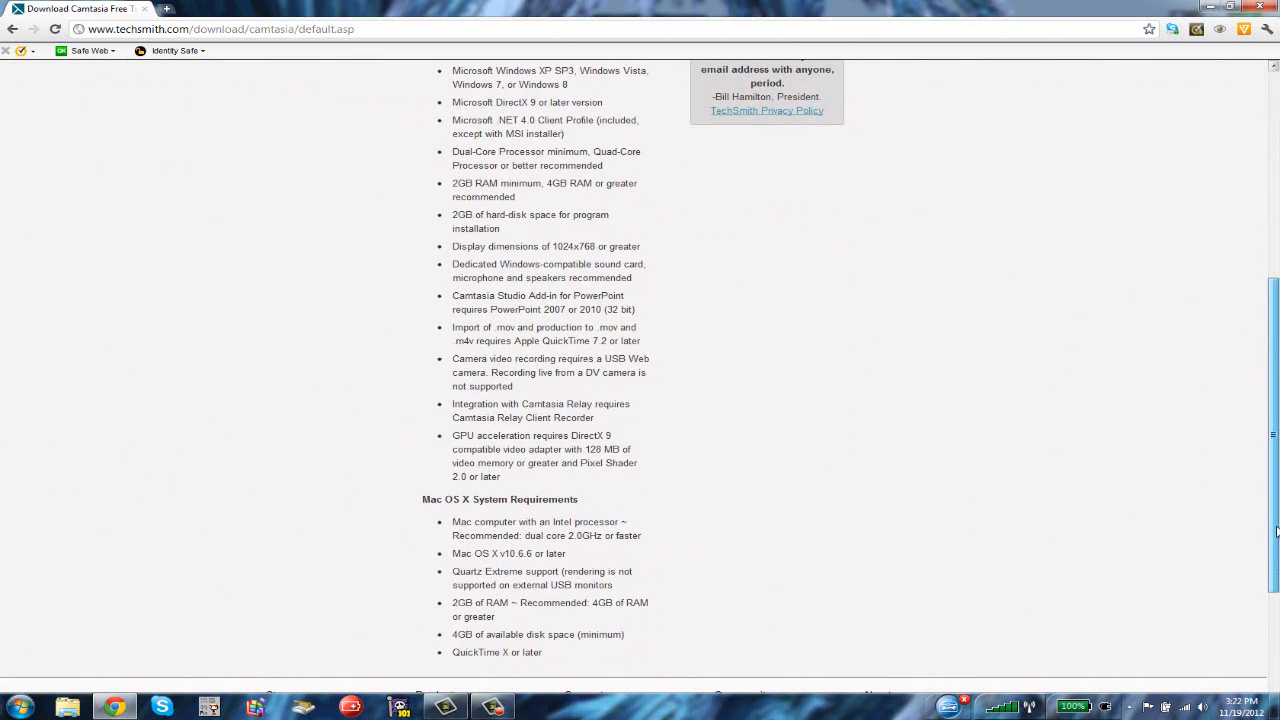
pyautogui.scroll(3)
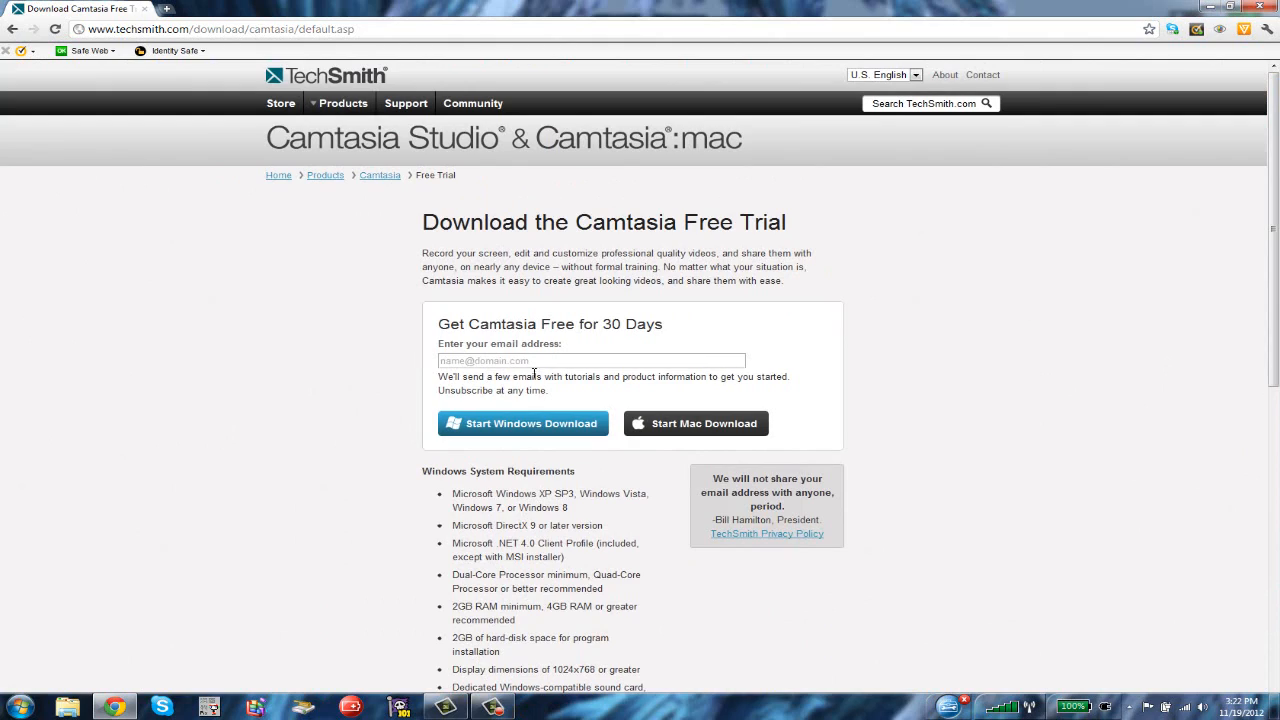
pyautogui.moveTo(1228, 8)
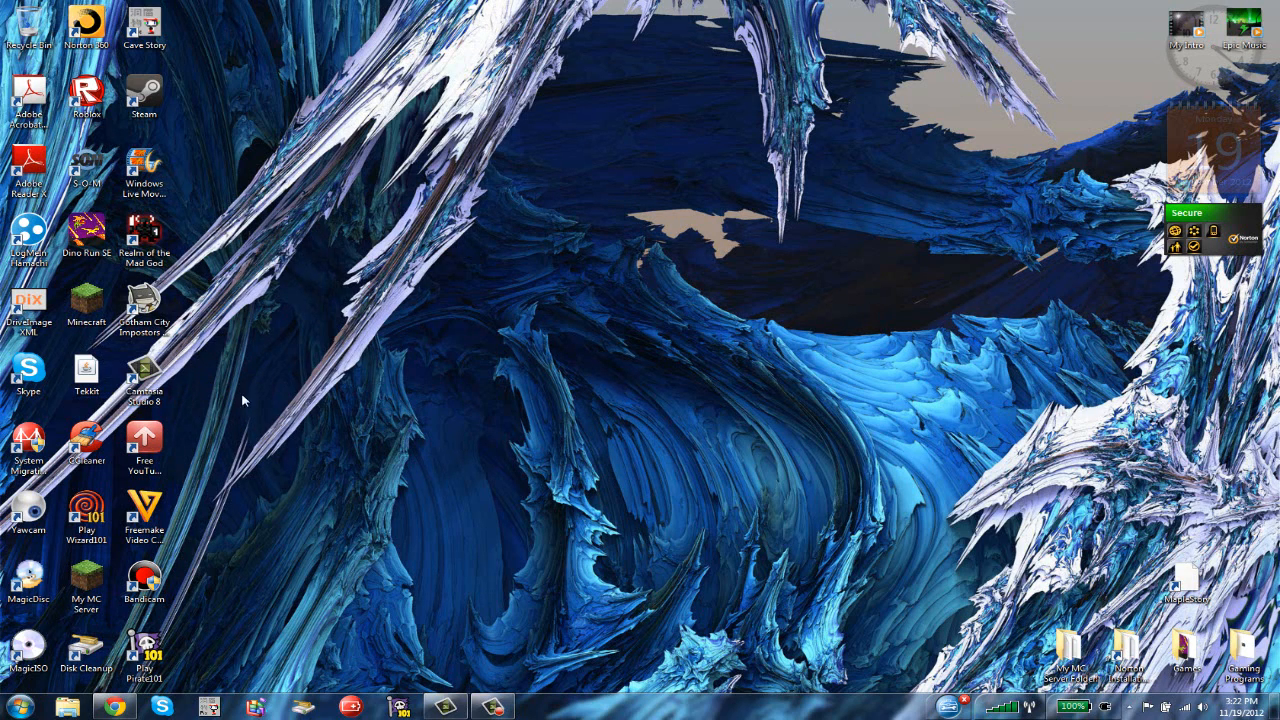
# Launch Camtasia Studio from its desktop shortcut into an empty untitled project
pyautogui.doubleClick(144, 370)
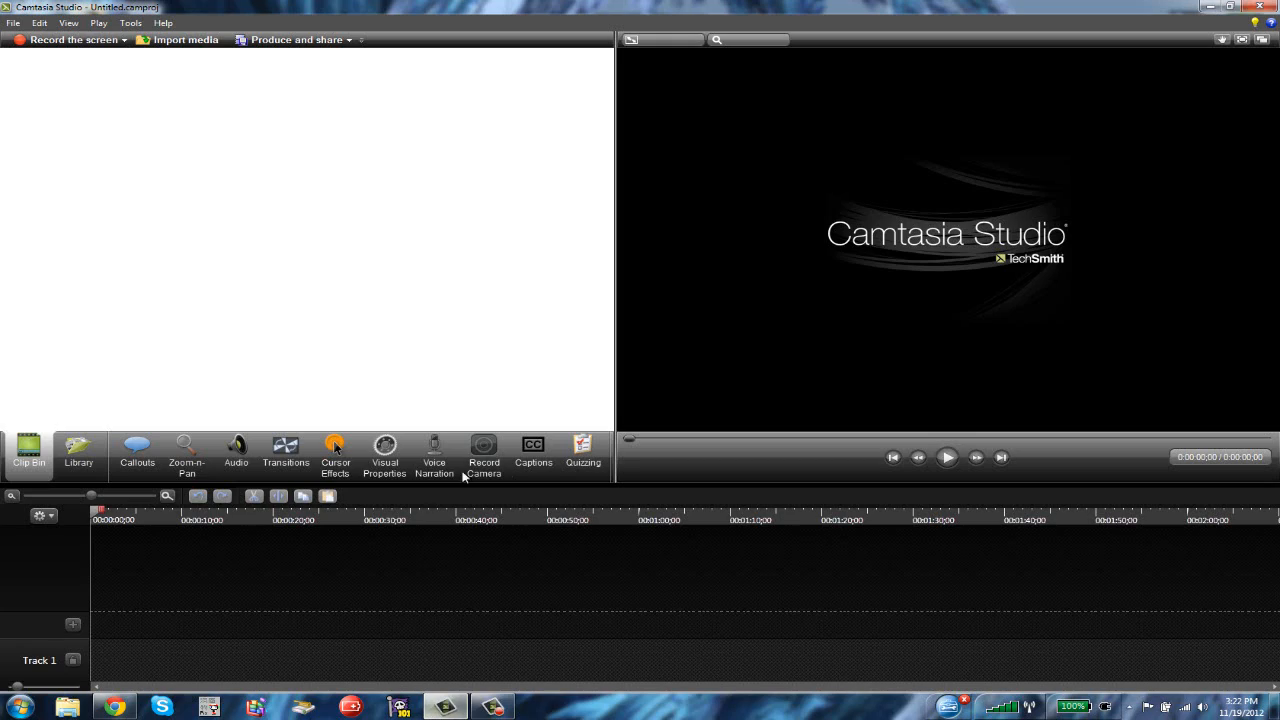
pyautogui.moveTo(88, 50)
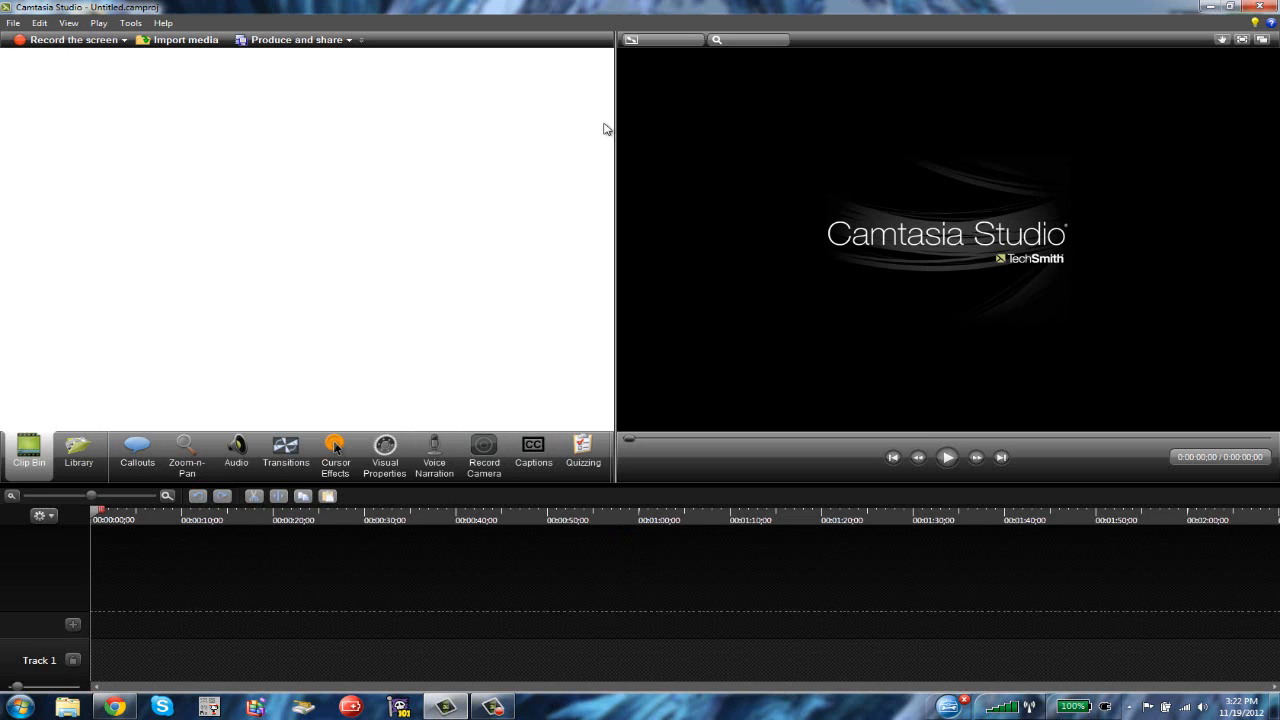
pyautogui.moveTo(228, 28)
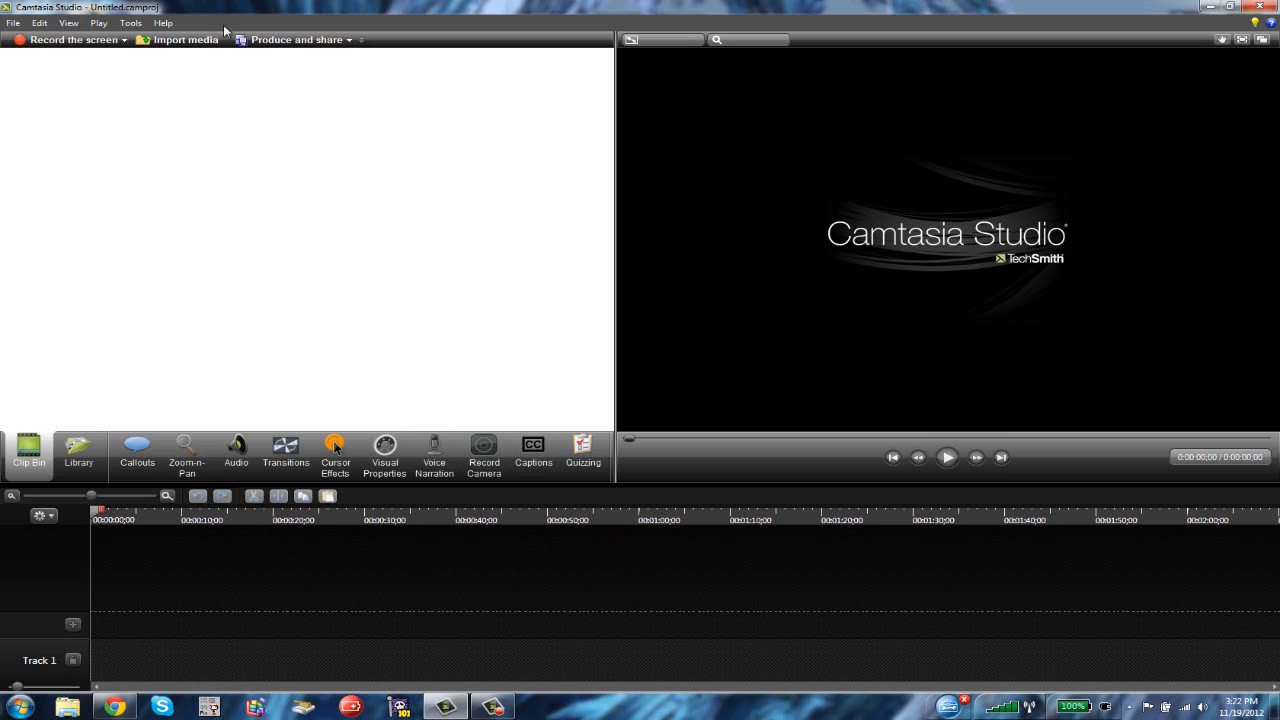
pyautogui.moveTo(588, 260)
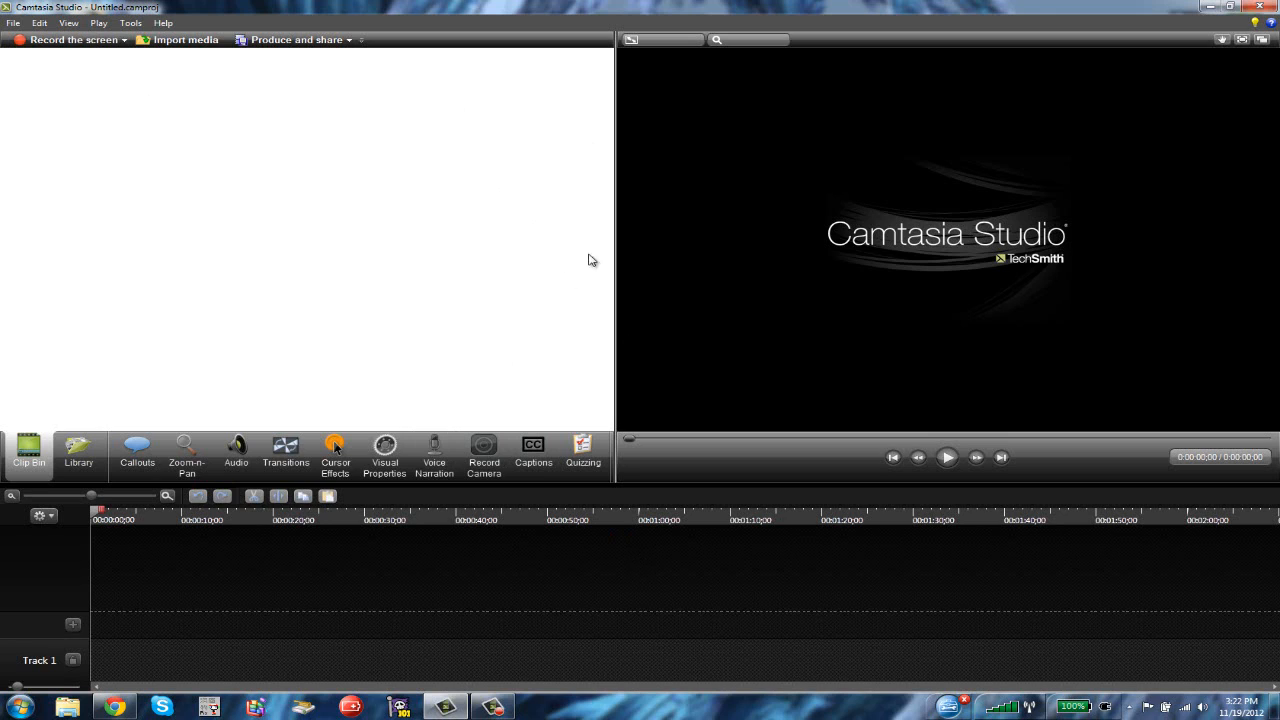
pyautogui.moveTo(470, 350)
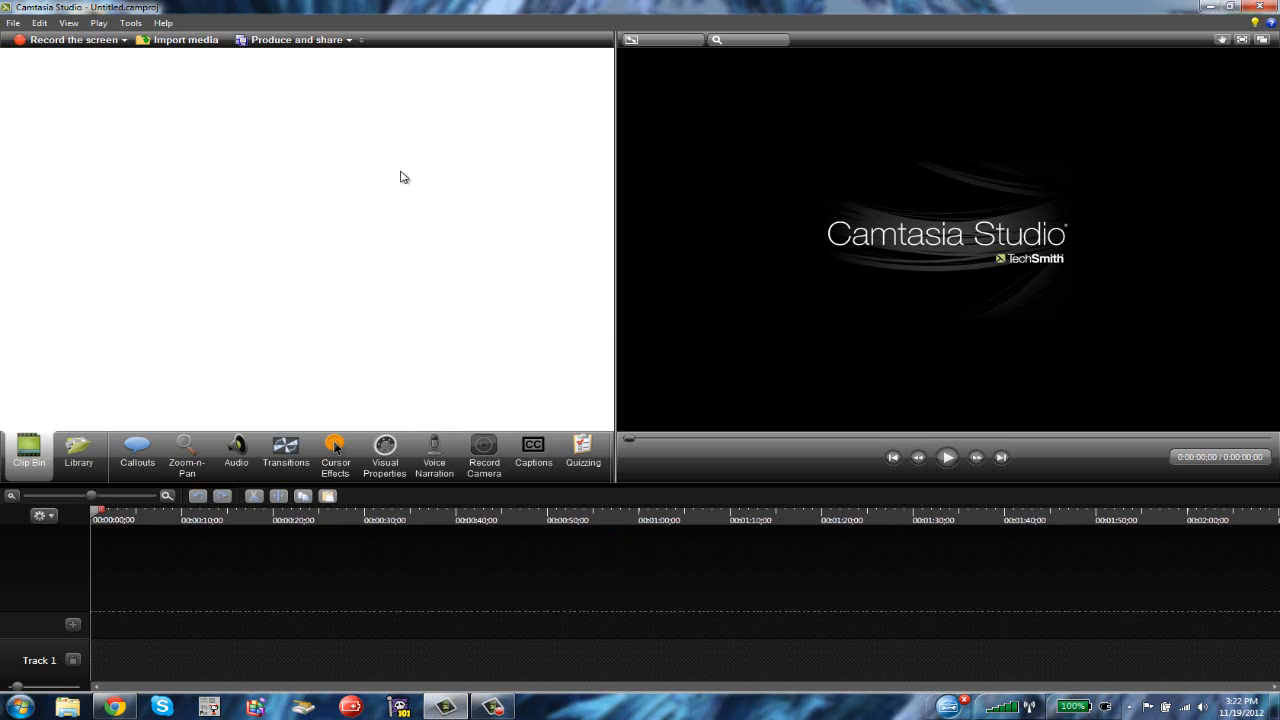
pyautogui.moveTo(576, 56)
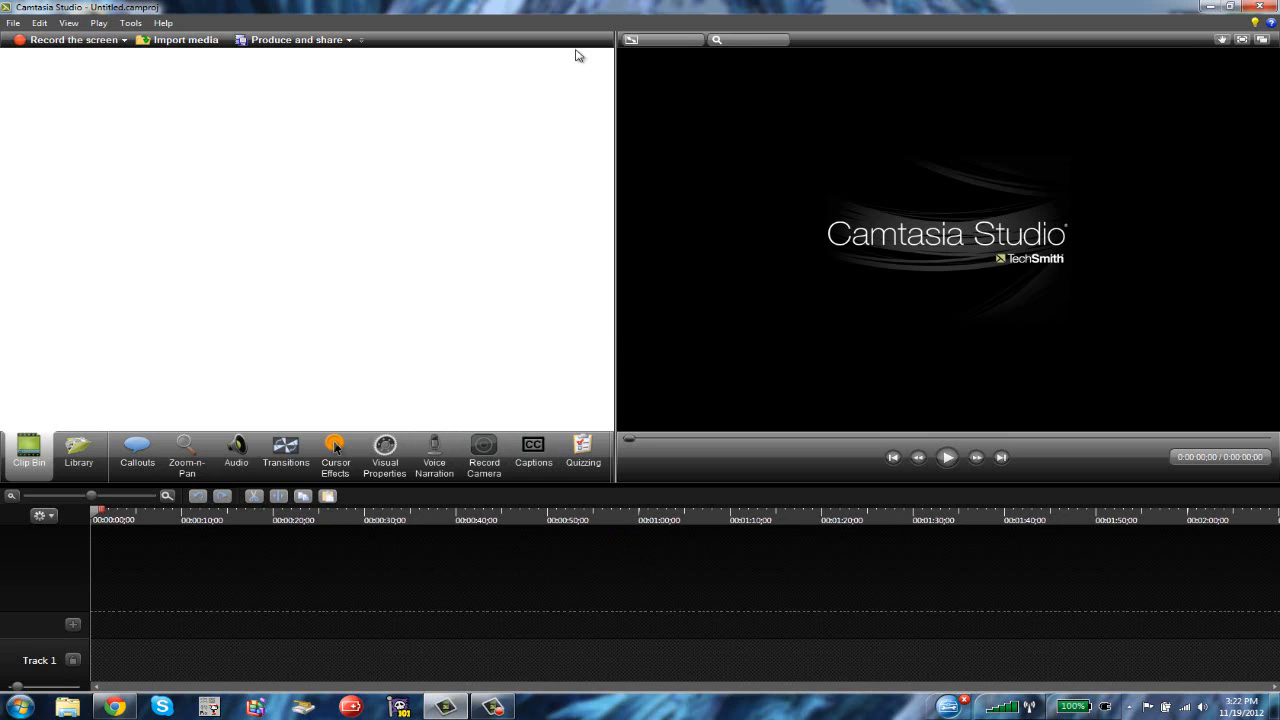
pyautogui.moveTo(528, 124)
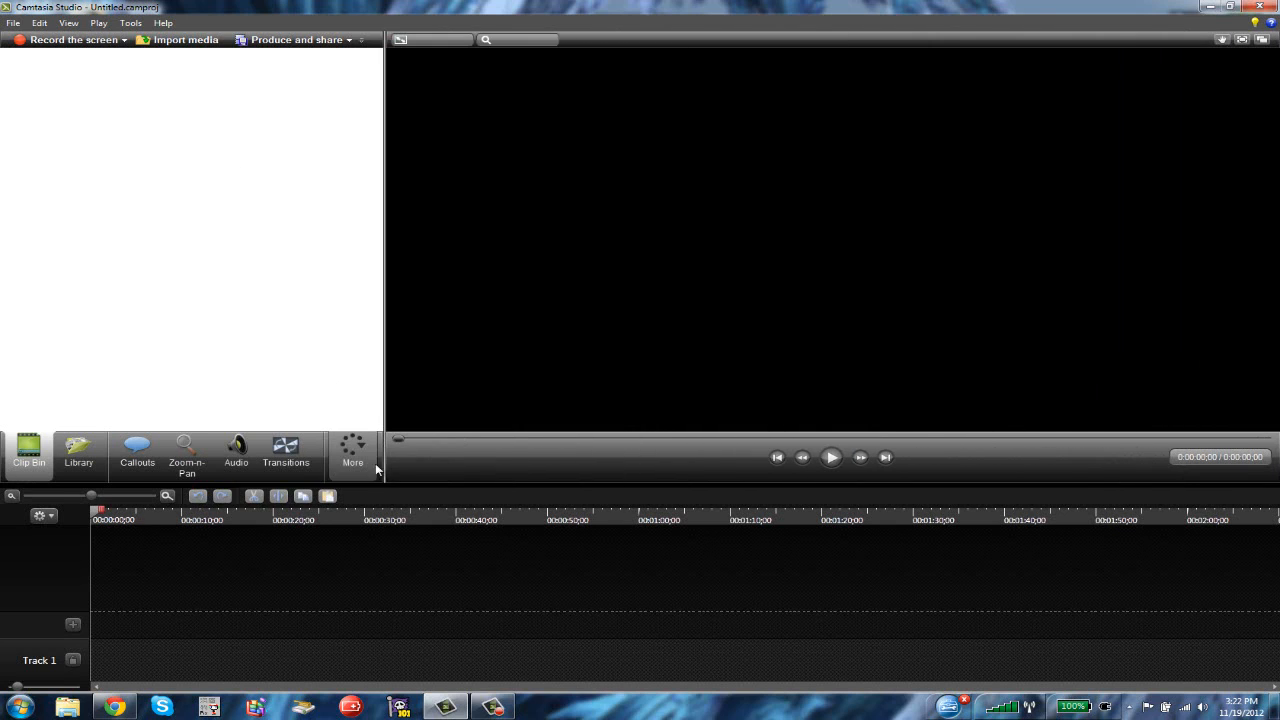
pyautogui.click(352, 450)
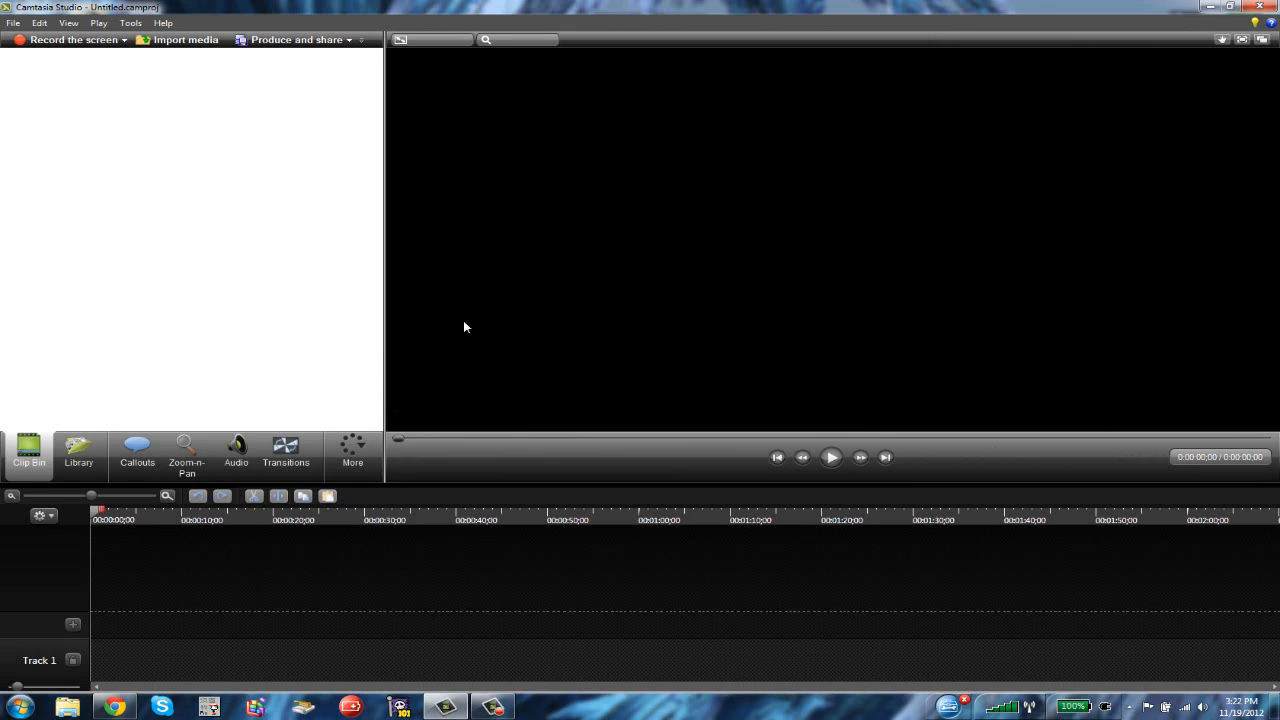
pyautogui.moveTo(200, 52)
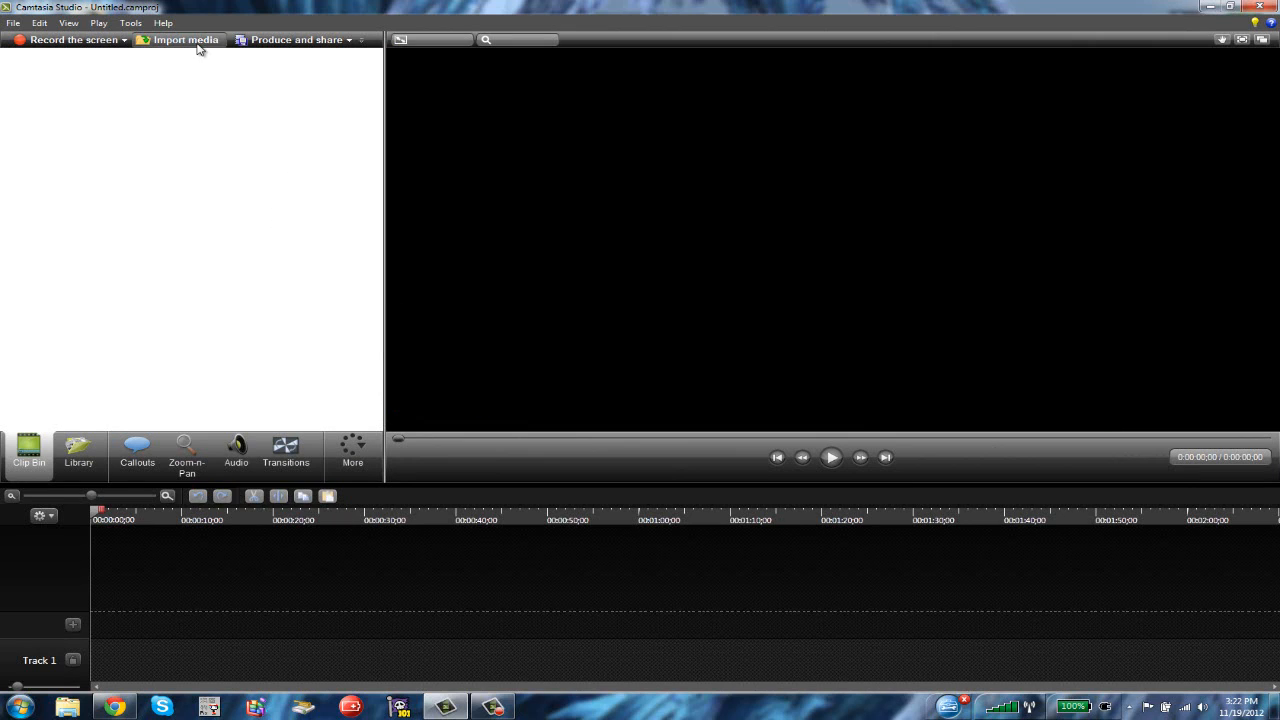
# Import My Intro.wmv into the clip bin and dismiss the no-media-on-timeline warning
pyautogui.click(184, 40)
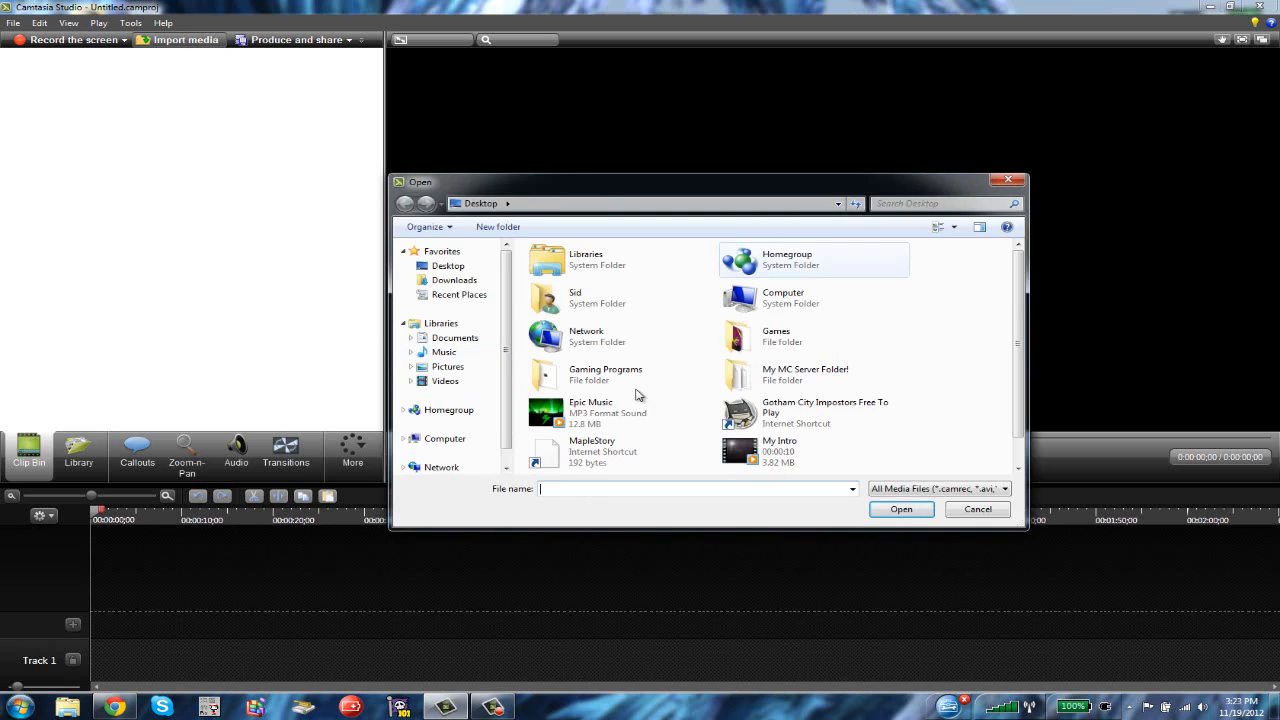
pyautogui.click(780, 450)
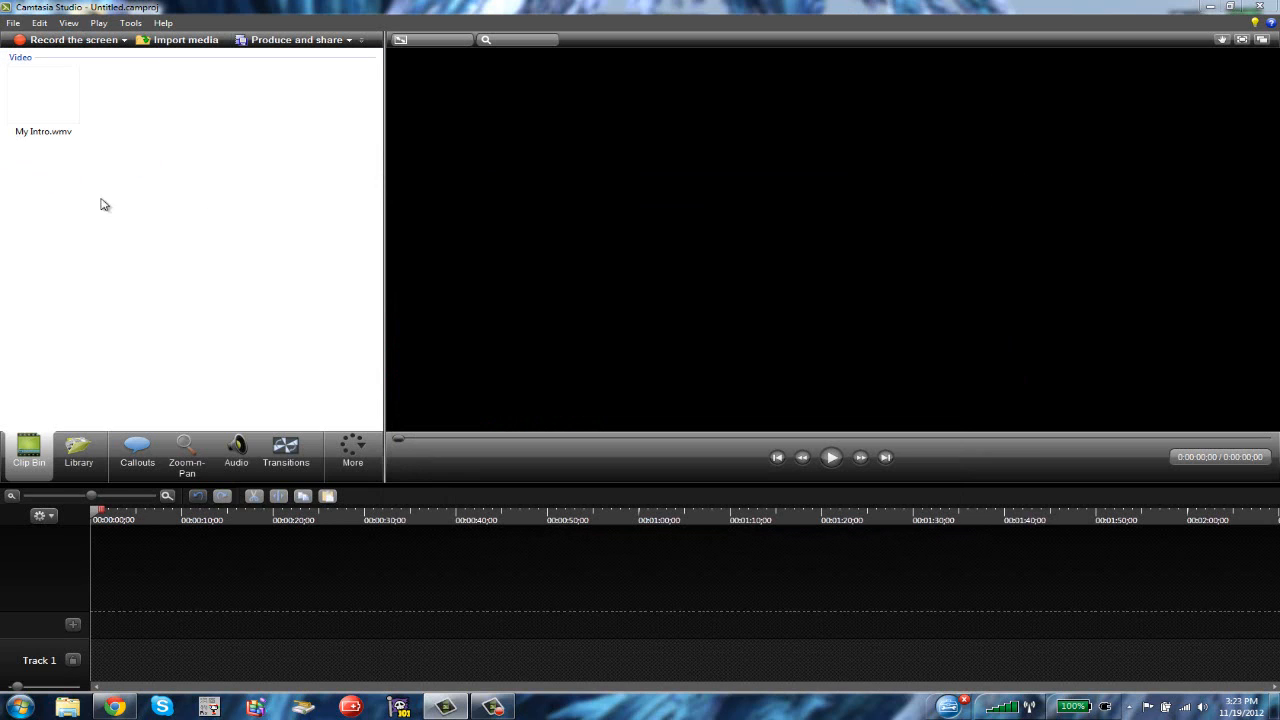
pyautogui.click(300, 40)
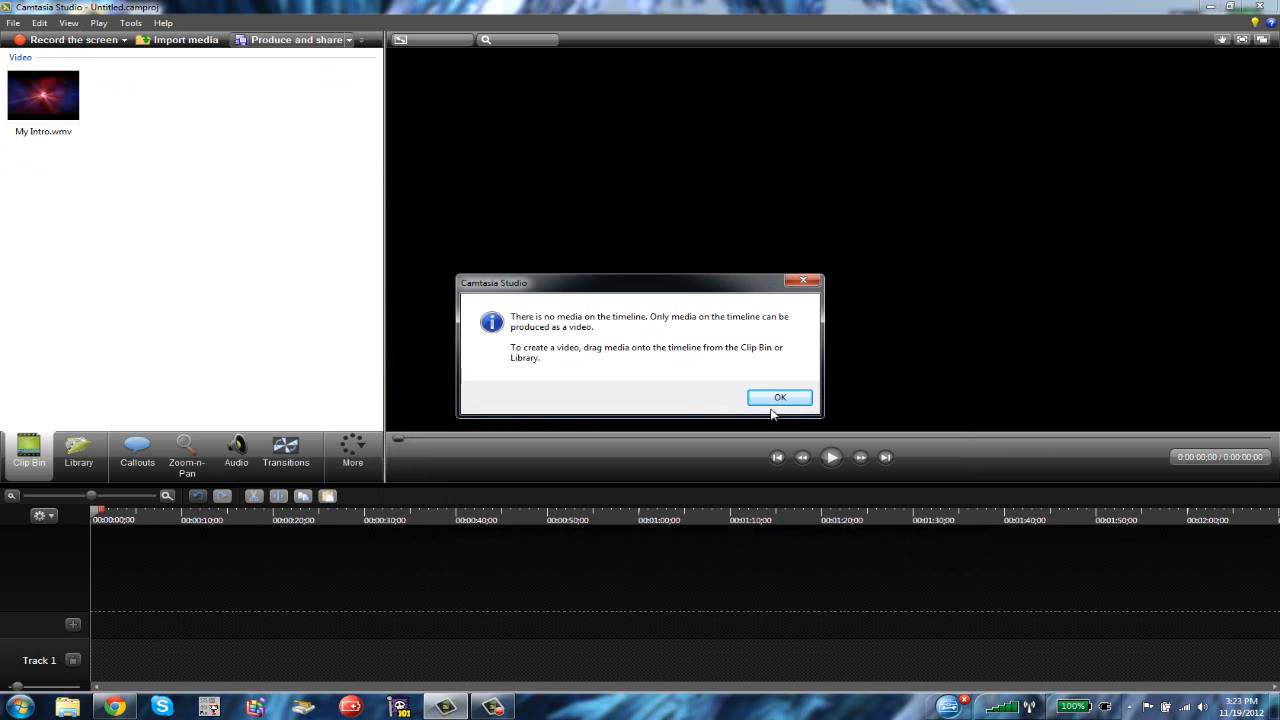
pyautogui.click(780, 396)
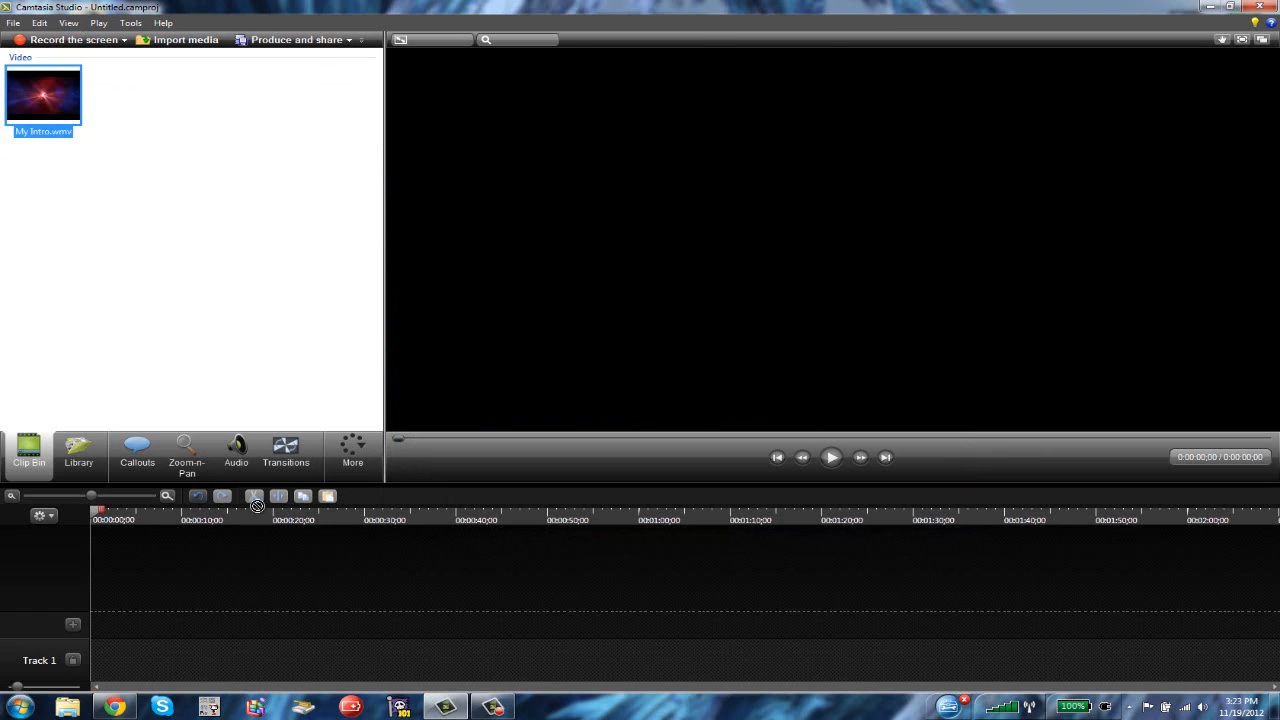
# Place the My Intro clip on Track 1, accepting the suggested editing dimensions
pyautogui.moveTo(44, 96); pyautogui.dragTo(144, 660)
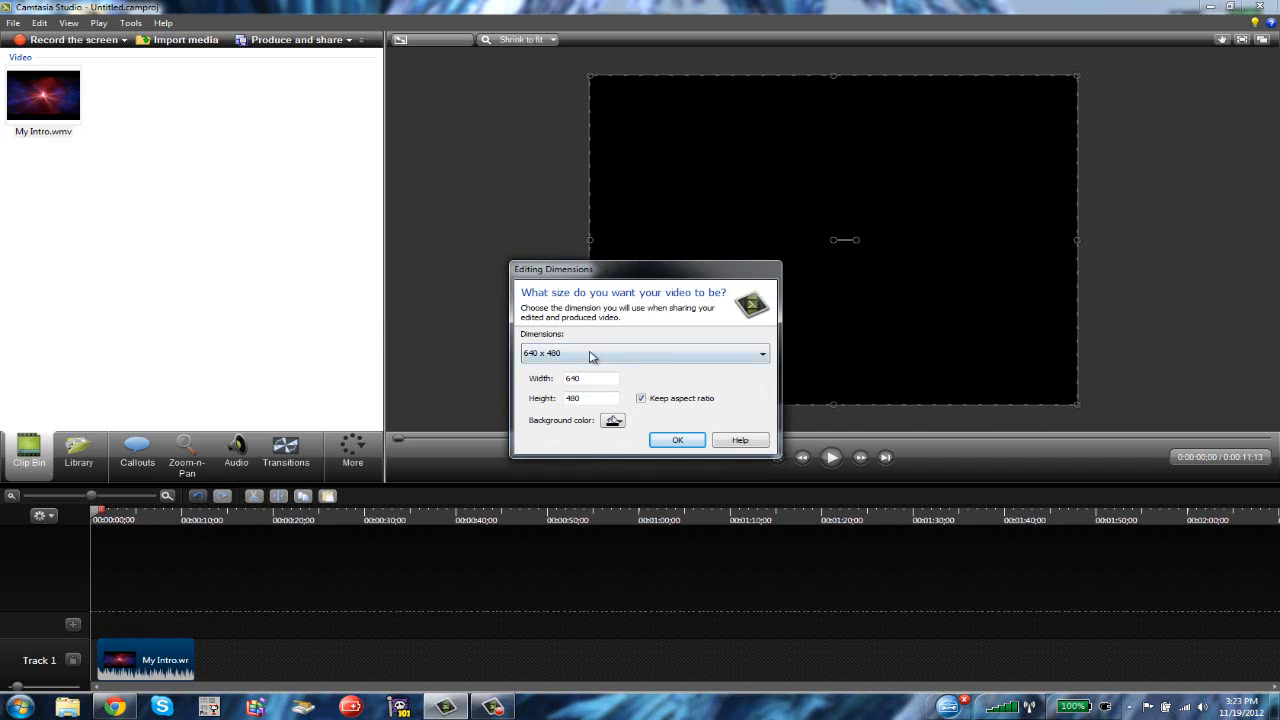
pyautogui.click(676, 440)
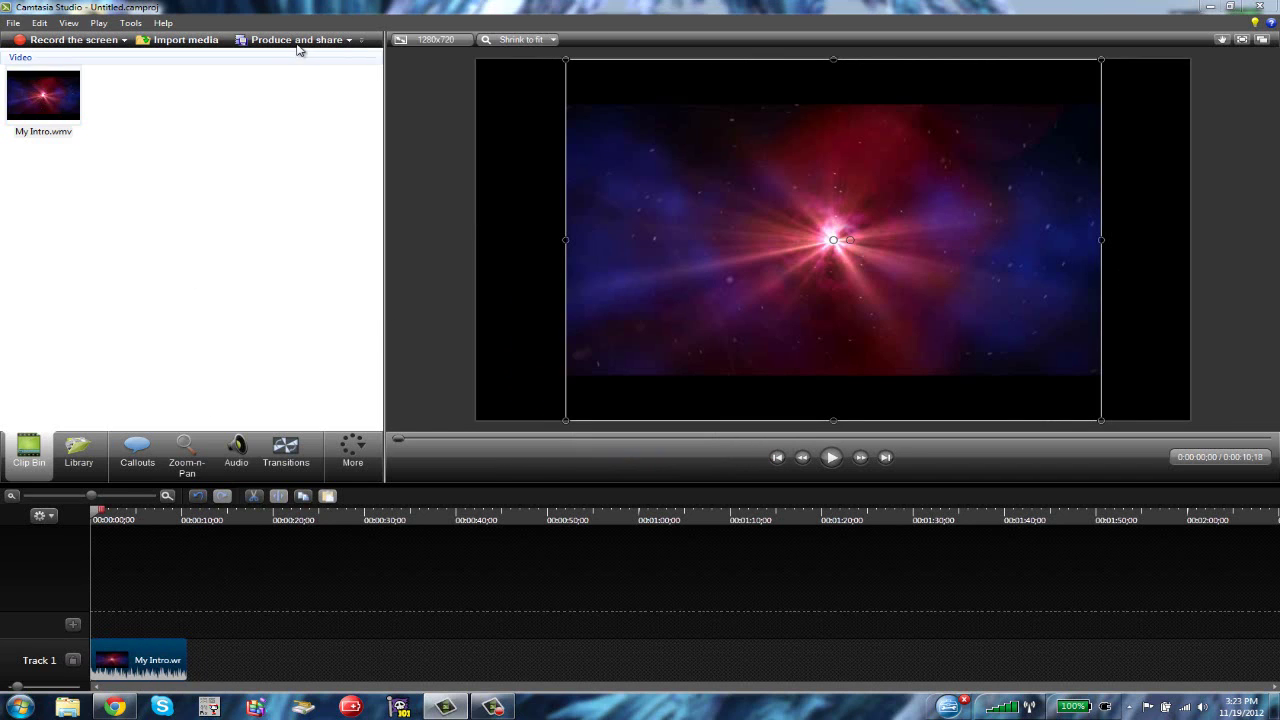
# Choose a sharing preset for the intro video in the Production Wizard
pyautogui.click(296, 40)
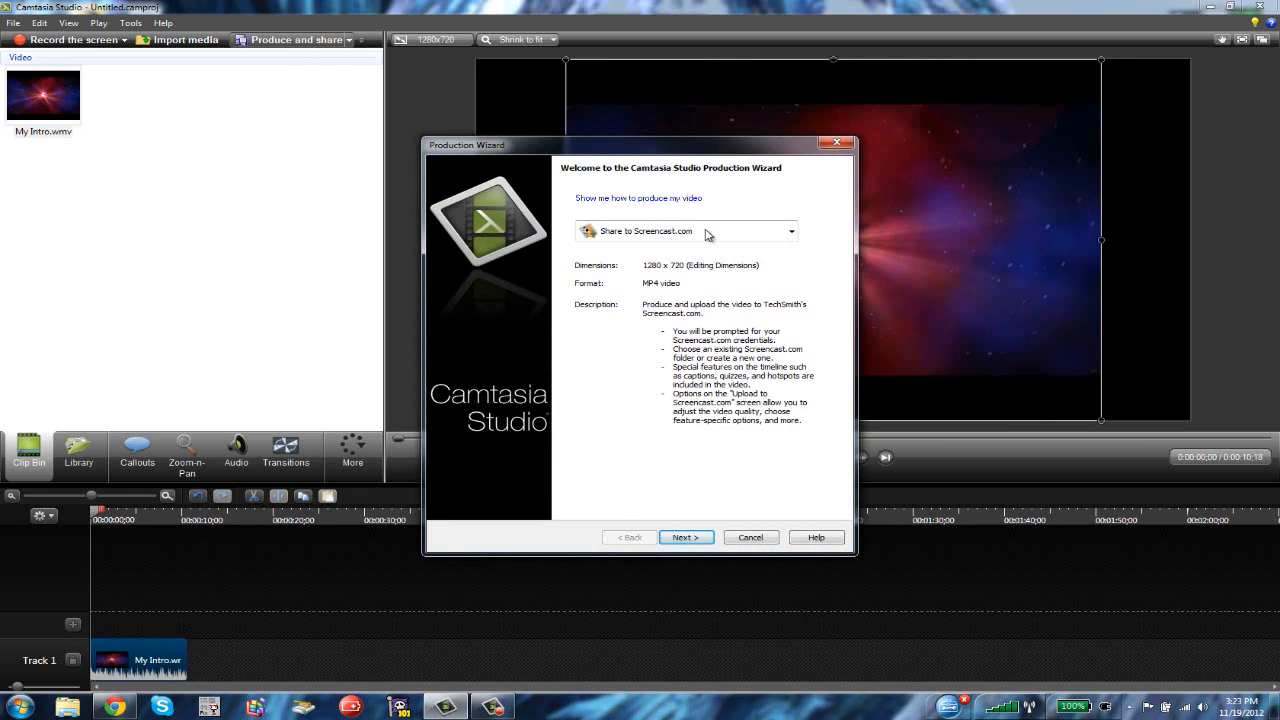
pyautogui.click(790, 232)
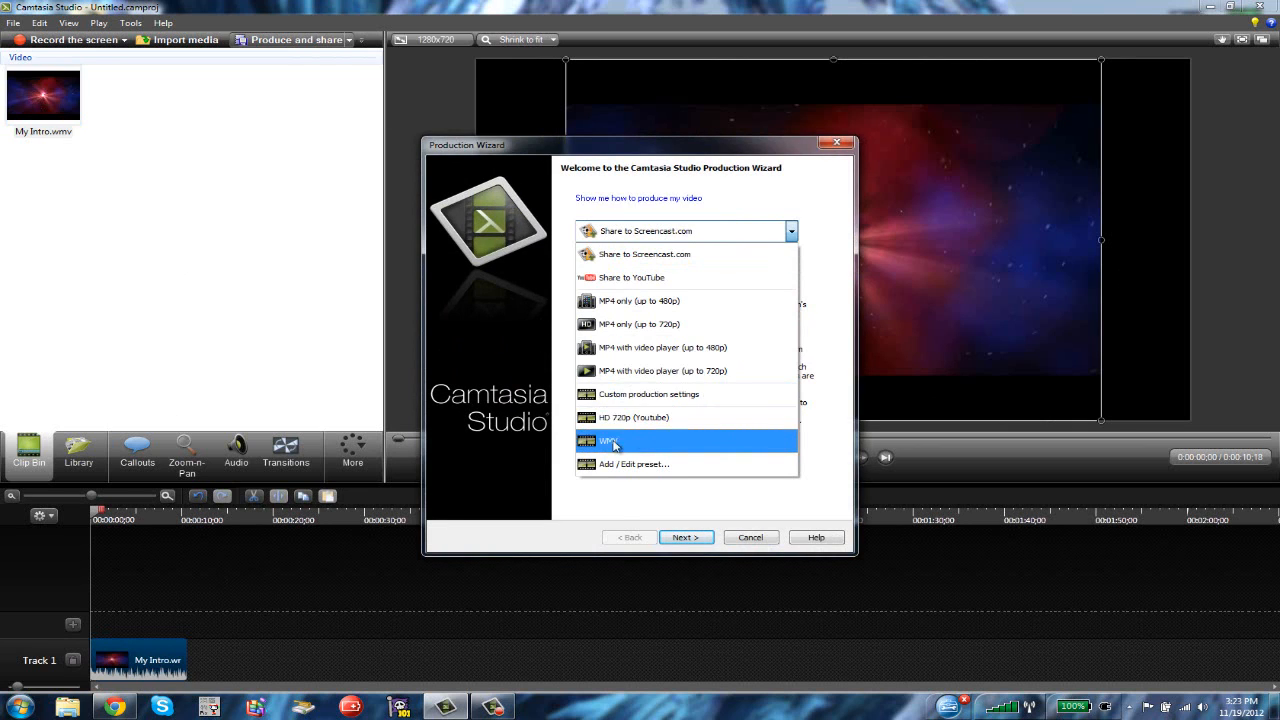
pyautogui.click(644, 252)
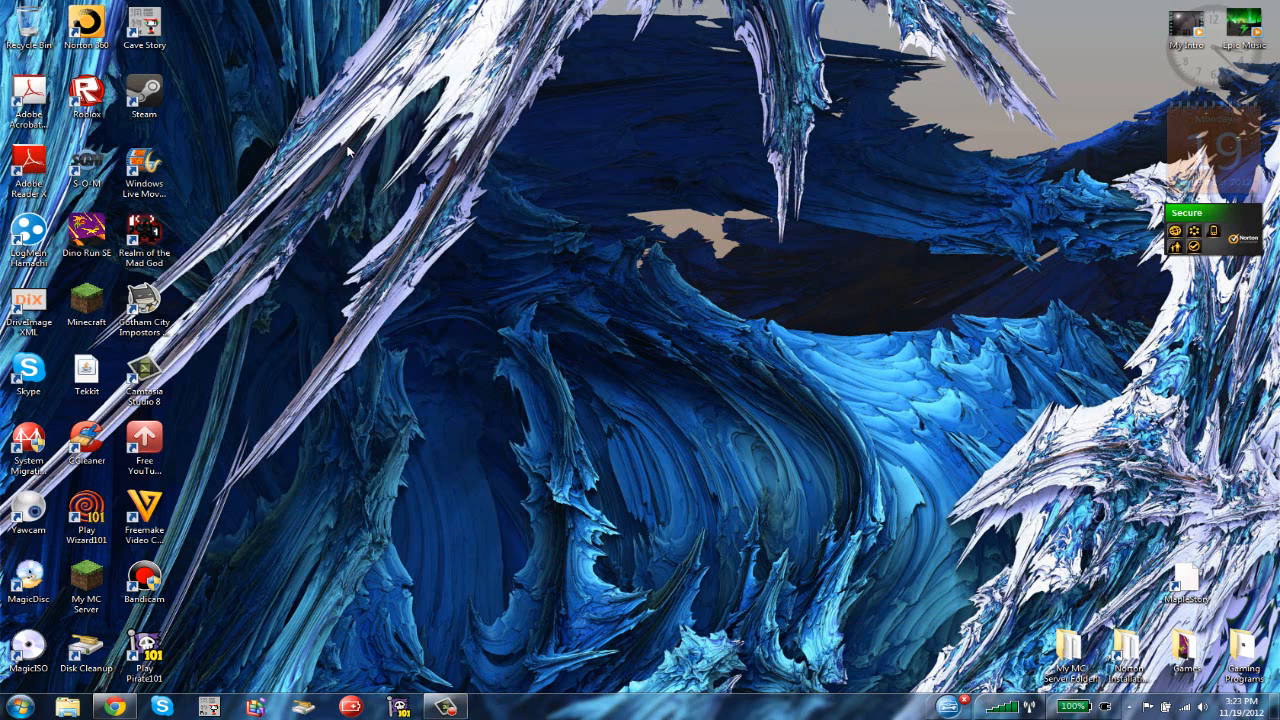
pyautogui.moveTo(248, 668)
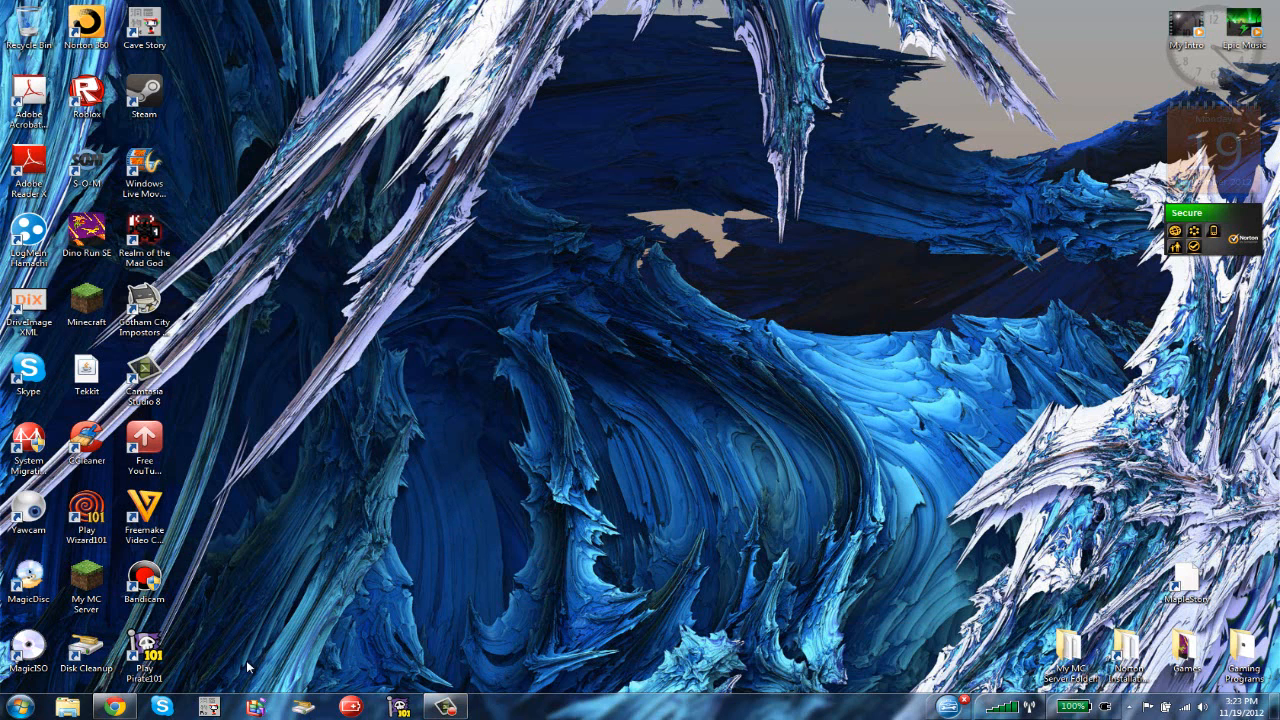